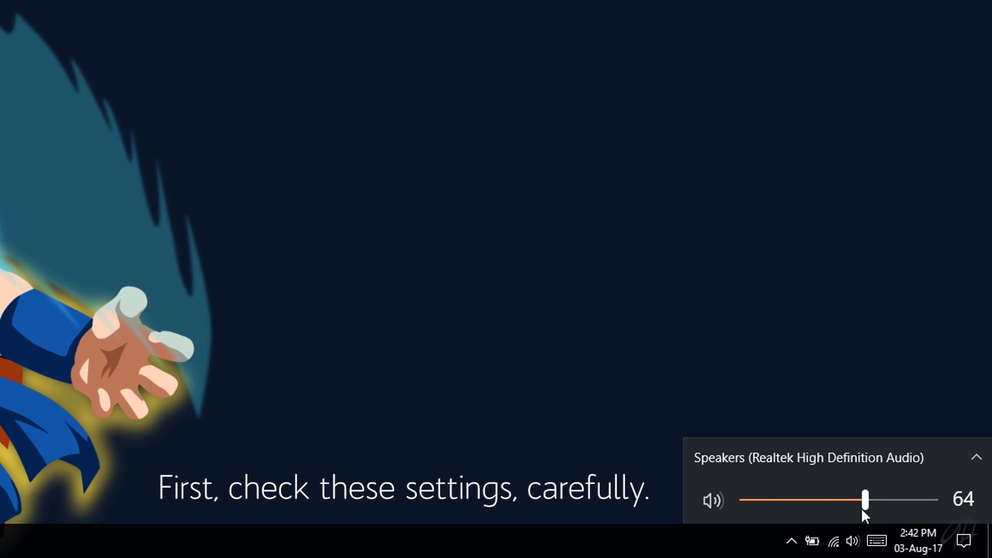
# Raise the Realtek speakers volume to 65 from the tray and dismiss the volume flyout
pyautogui.moveTo(865, 500); pyautogui.dragTo(869, 500)
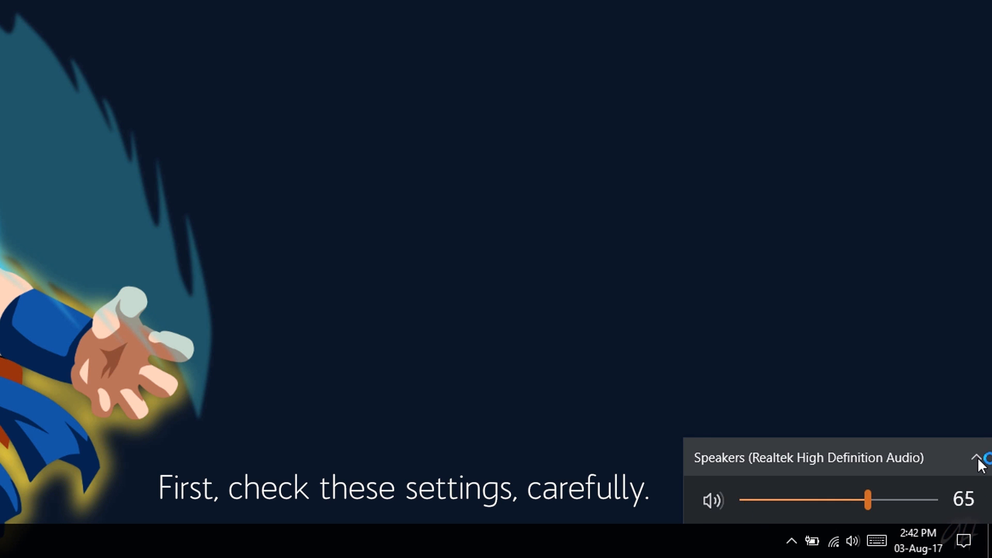
pyautogui.click(979, 458)
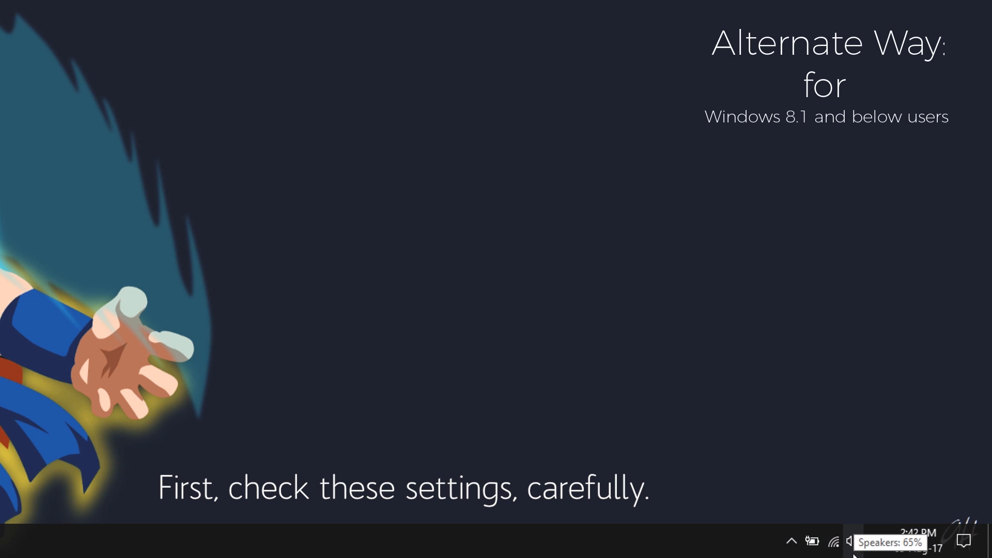
pyautogui.rightClick(850, 542)
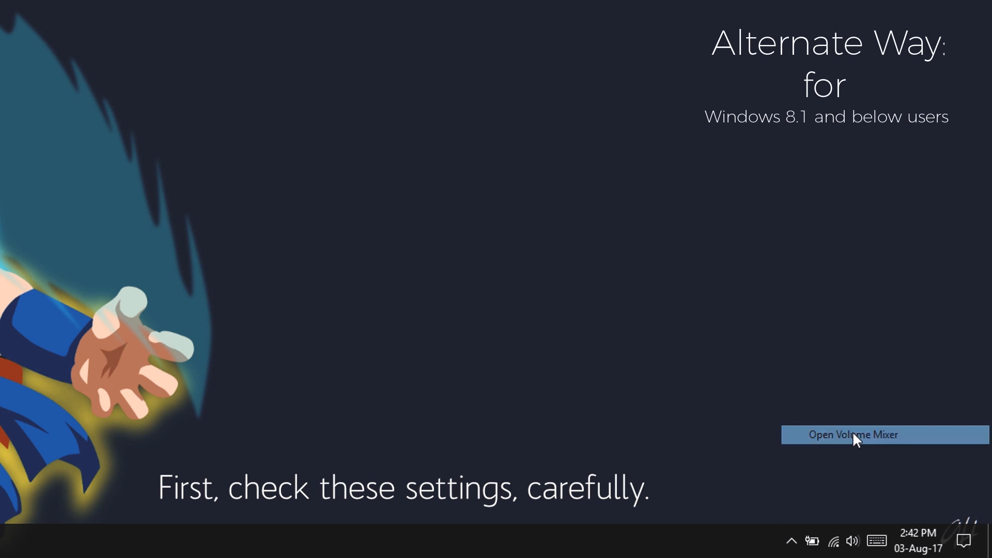
pyautogui.click(854, 435)
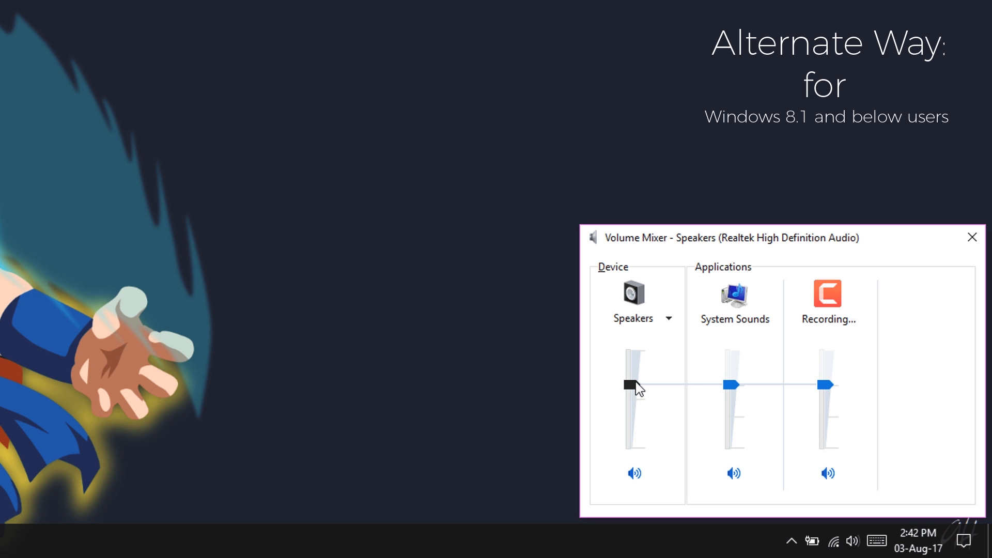
pyautogui.moveTo(634, 384); pyautogui.dragTo(634, 384)
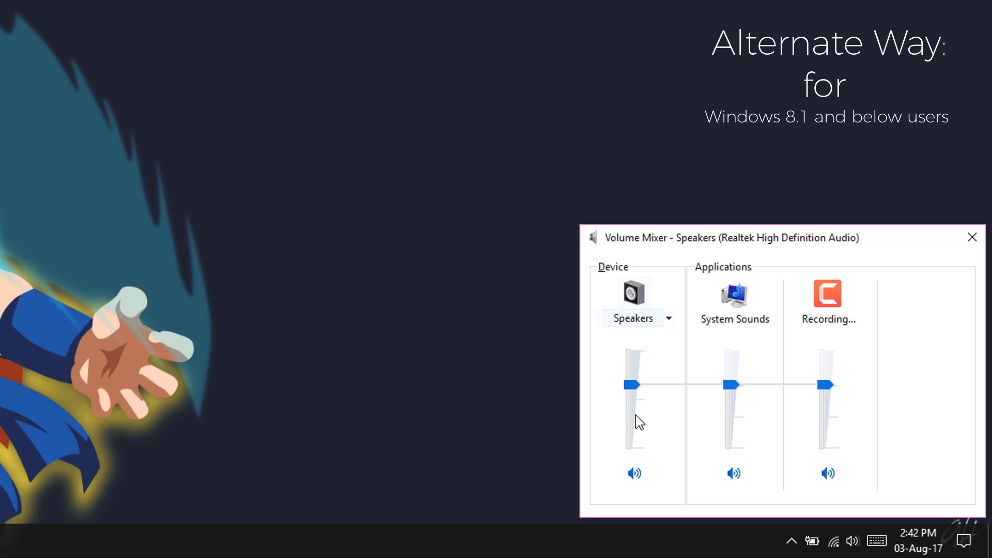
pyautogui.click(633, 473)
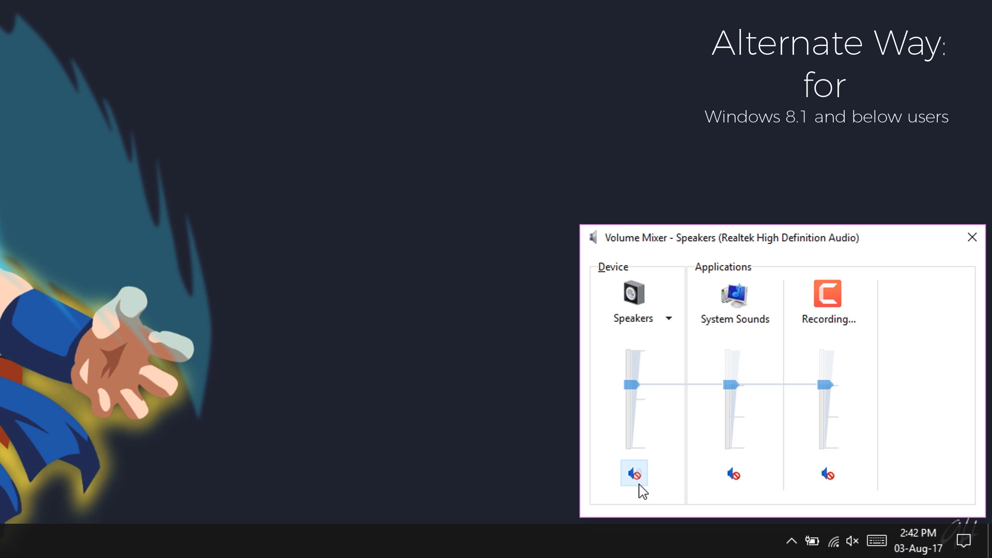
pyautogui.click(634, 473)
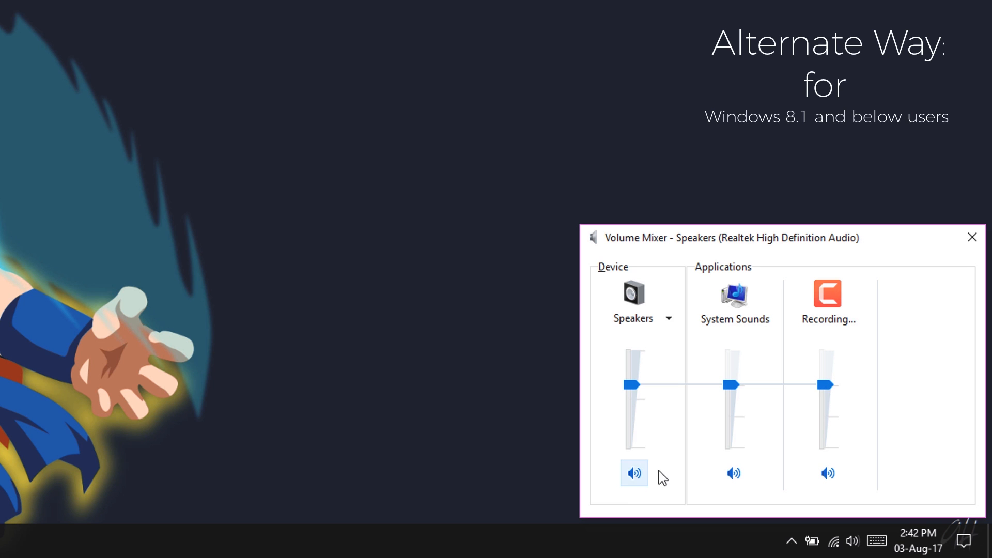
pyautogui.click(641, 318)
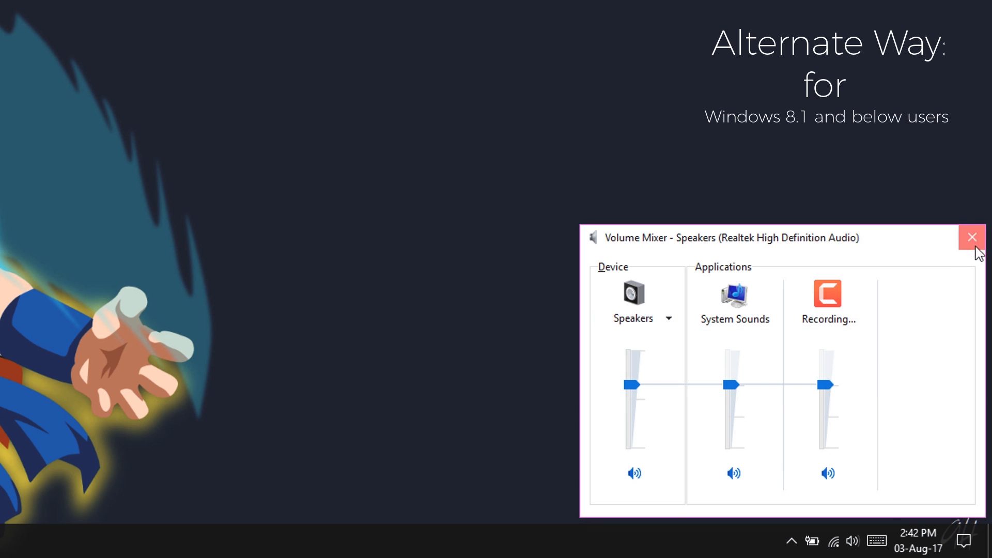
pyautogui.click(973, 238)
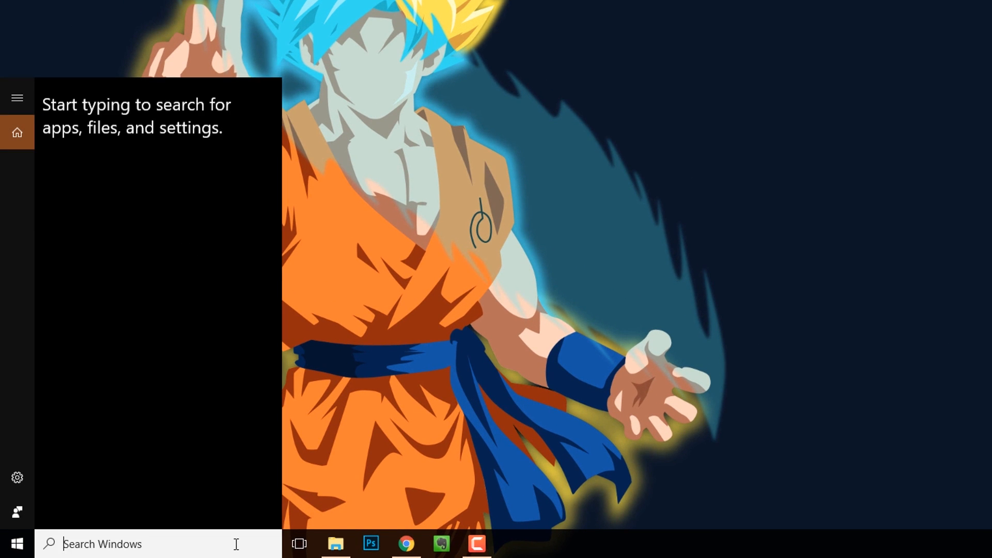
# Find Troubleshoot via Start search, check the tray speaker's options, and expand Playing Audio
pyautogui.write('troubleshoot')
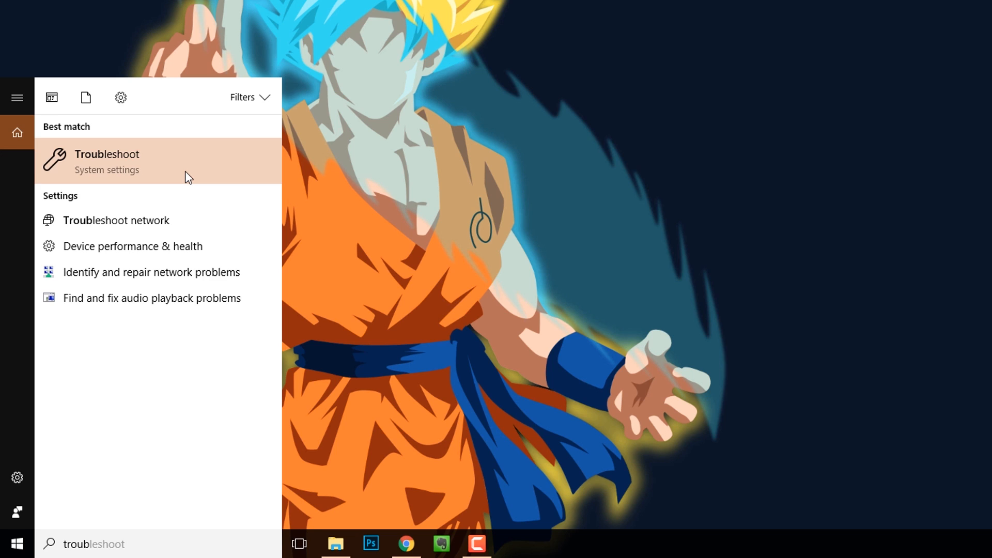
pyautogui.click(106, 161)
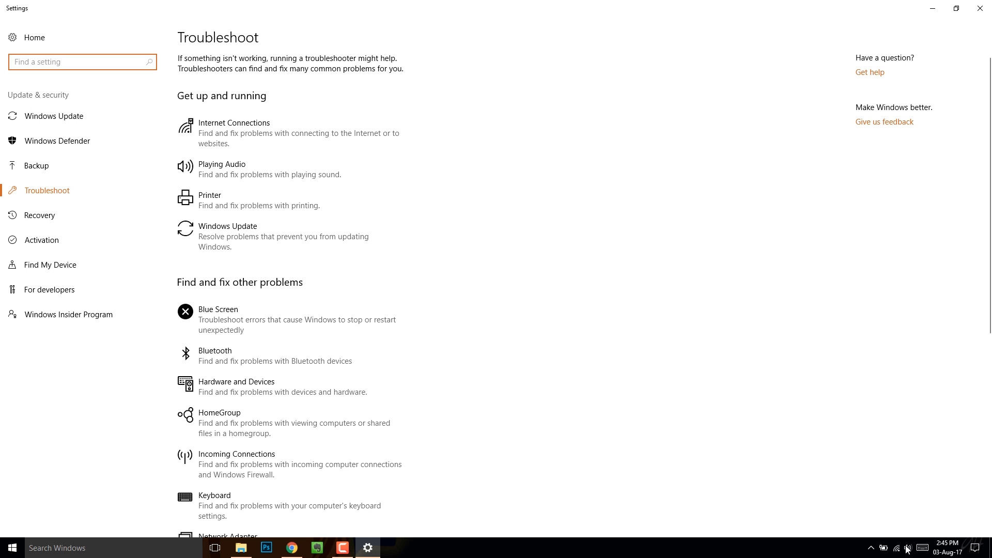
pyautogui.rightClick(907, 549)
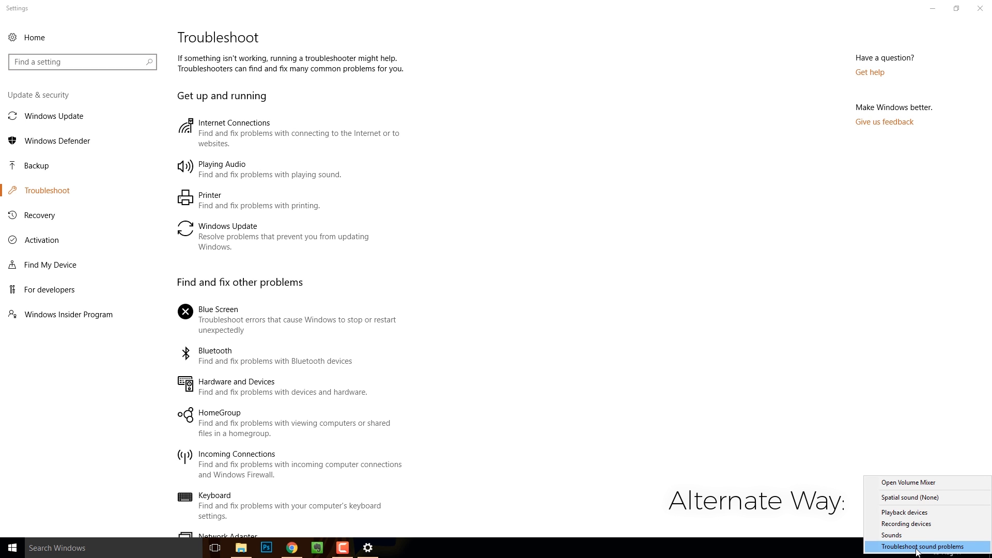
pyautogui.moveTo(768, 489)
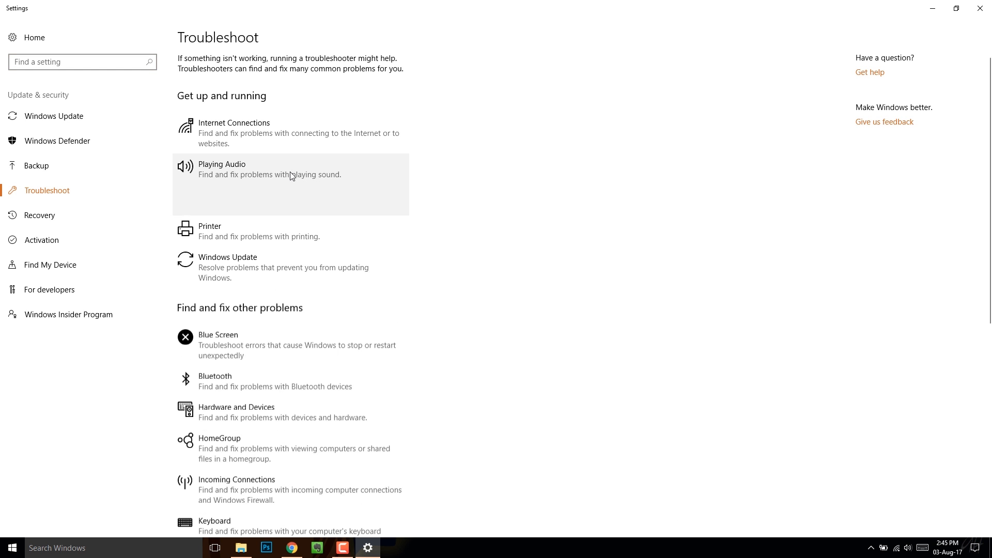
pyautogui.click(329, 202)
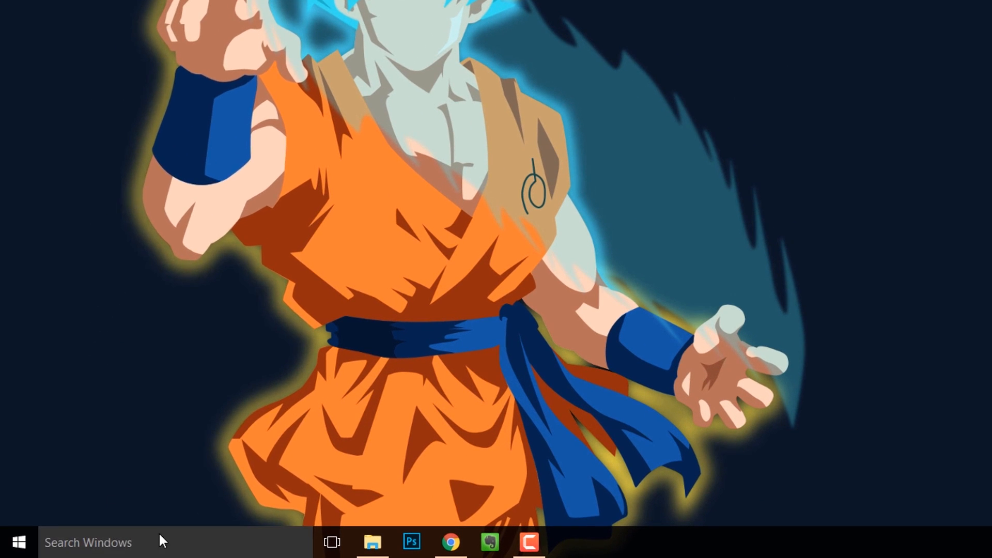
# Launch the Services app from a Start search for 'services'
pyautogui.click(89, 542)
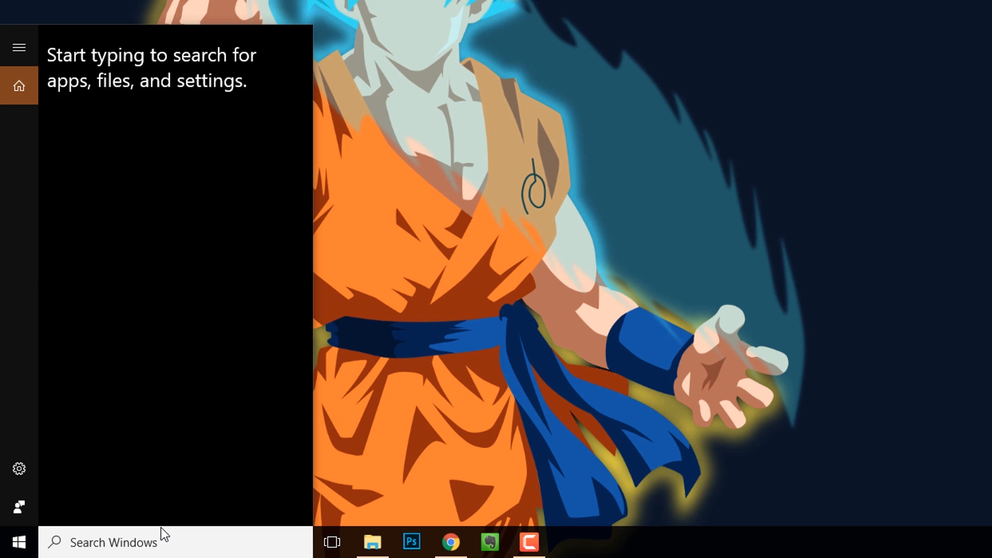
pyautogui.write('services')
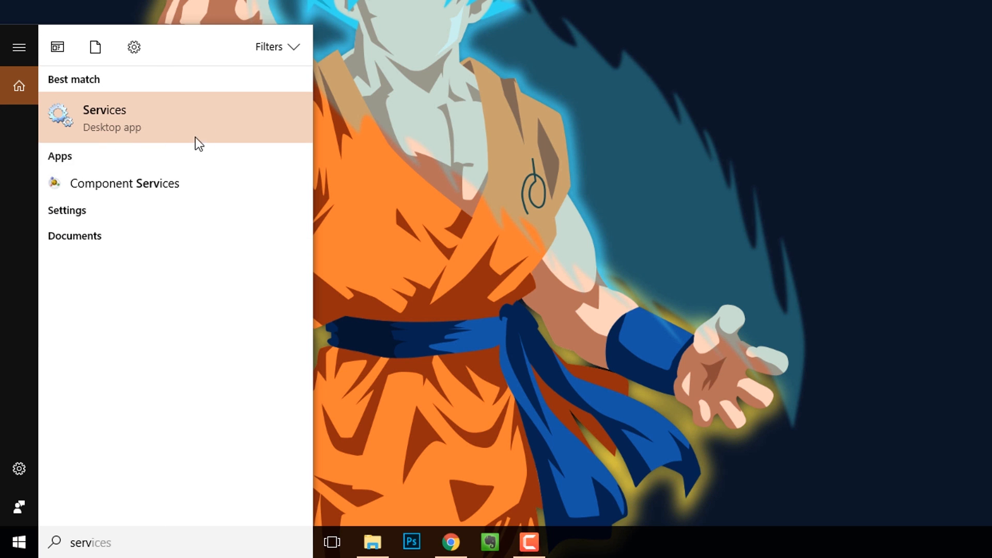
pyautogui.click(103, 117)
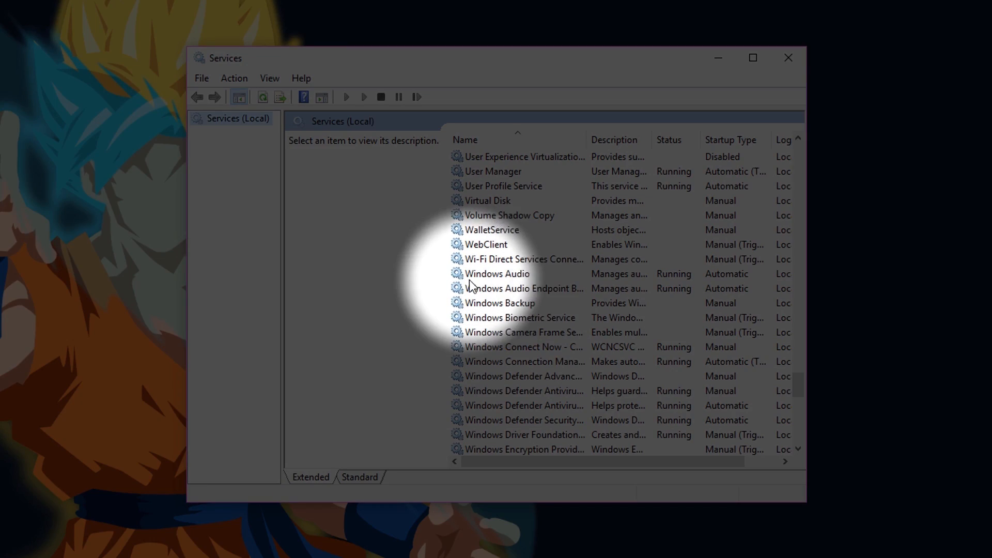
# Restart the Windows Audio service
pyautogui.click(498, 273)
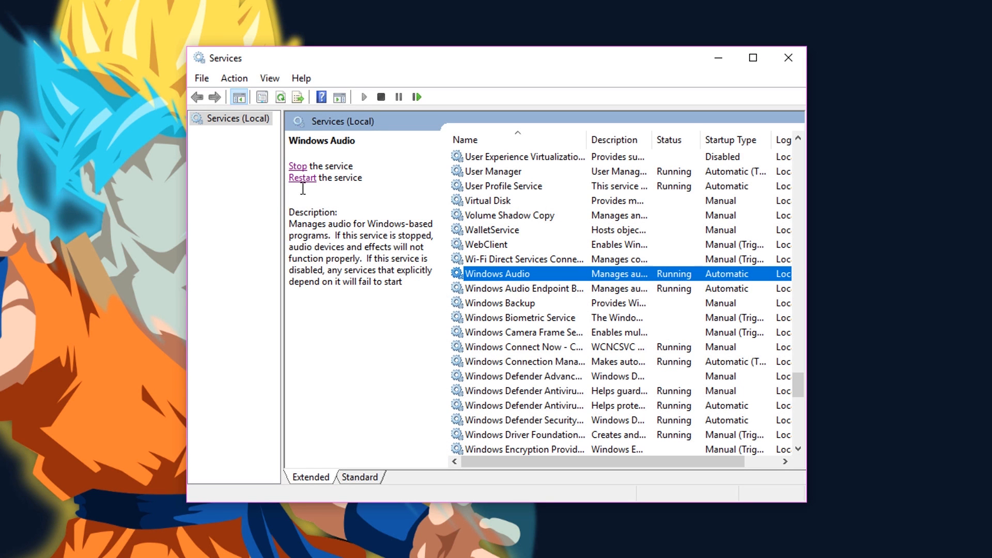
pyautogui.click(297, 167)
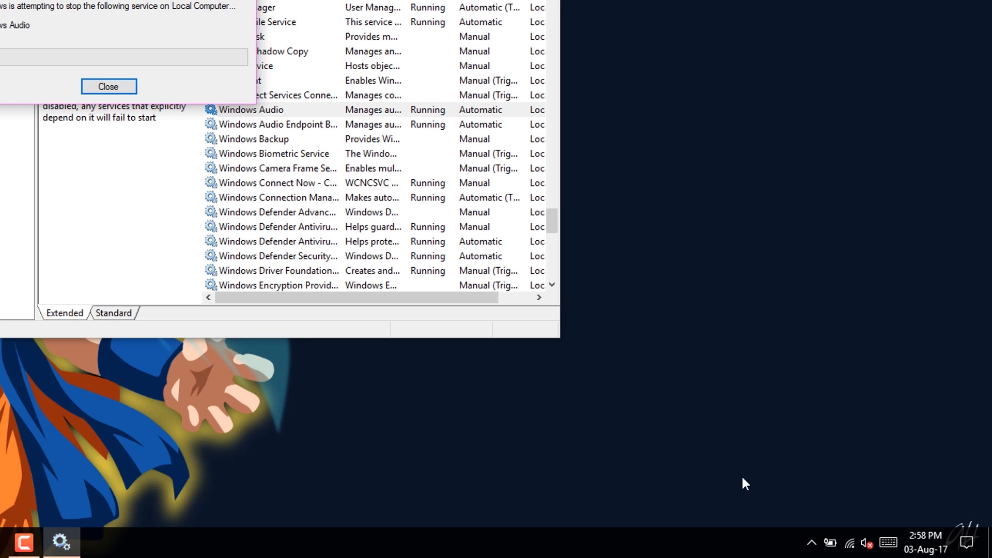
pyautogui.click(109, 87)
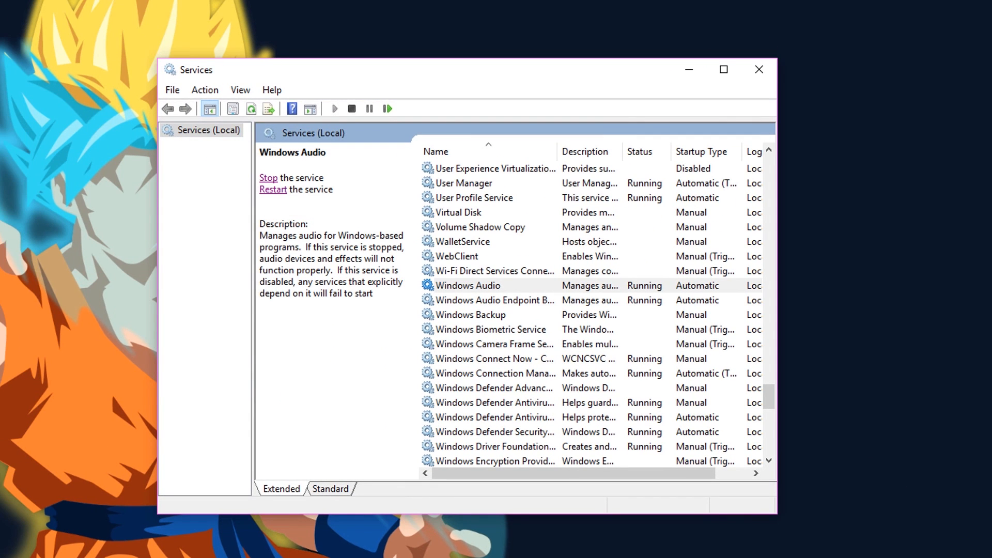
# Restart Windows Audio Endpoint Builder, agreeing to also restart Windows Audio
pyautogui.click(495, 300)
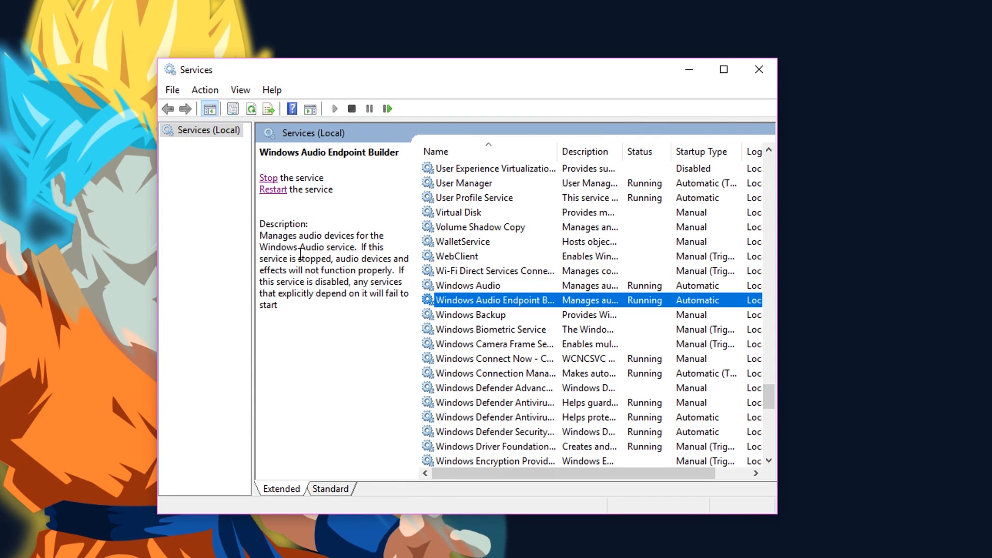
pyautogui.click(273, 189)
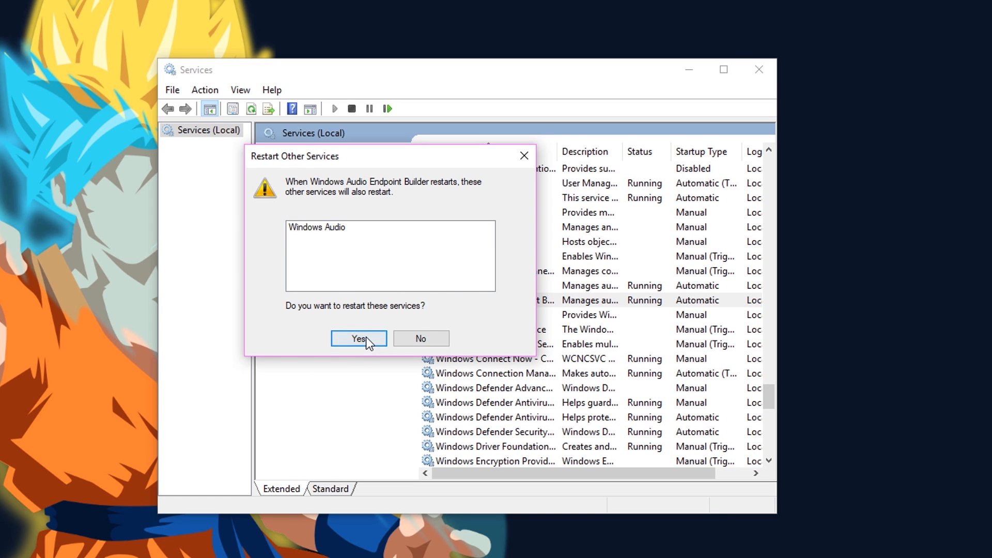
pyautogui.click(358, 339)
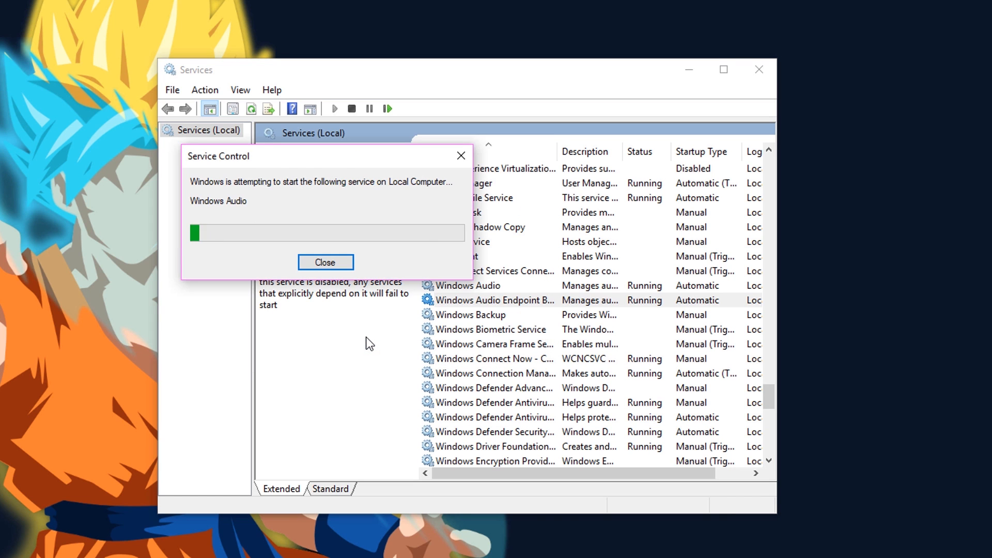
# Set Windows Audio's startup type to Automatic in its properties and confirm
pyautogui.click(326, 261)
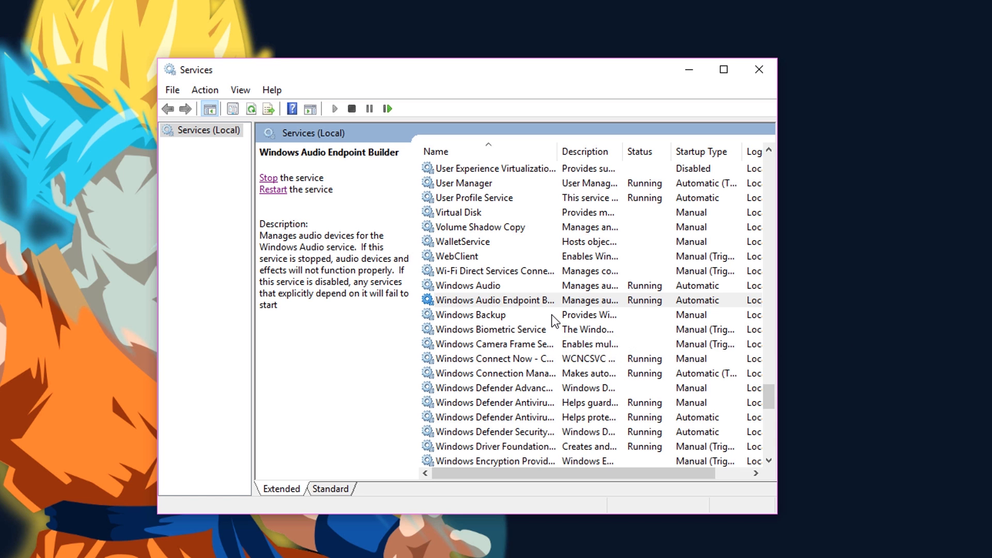
pyautogui.rightClick(467, 285)
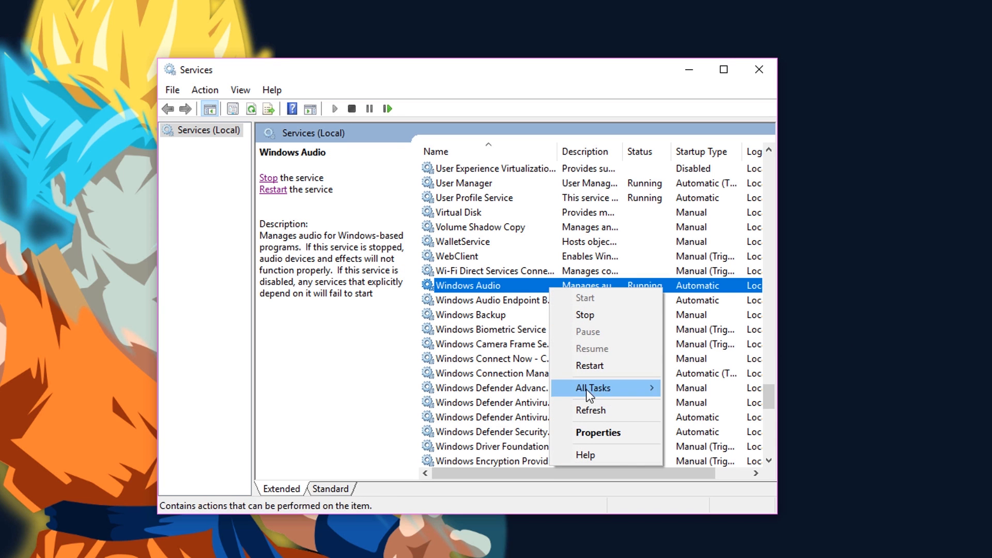
pyautogui.click(597, 432)
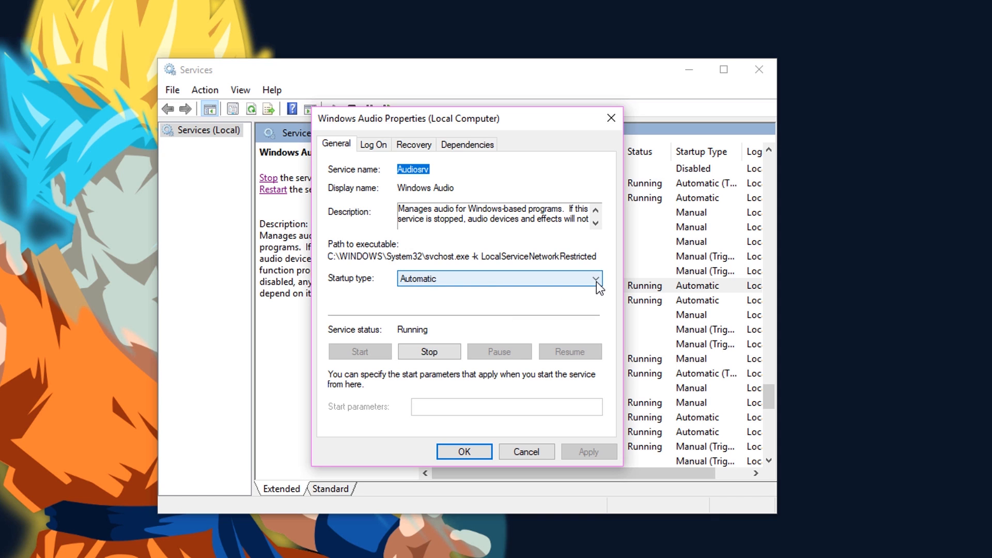
pyautogui.click(593, 278)
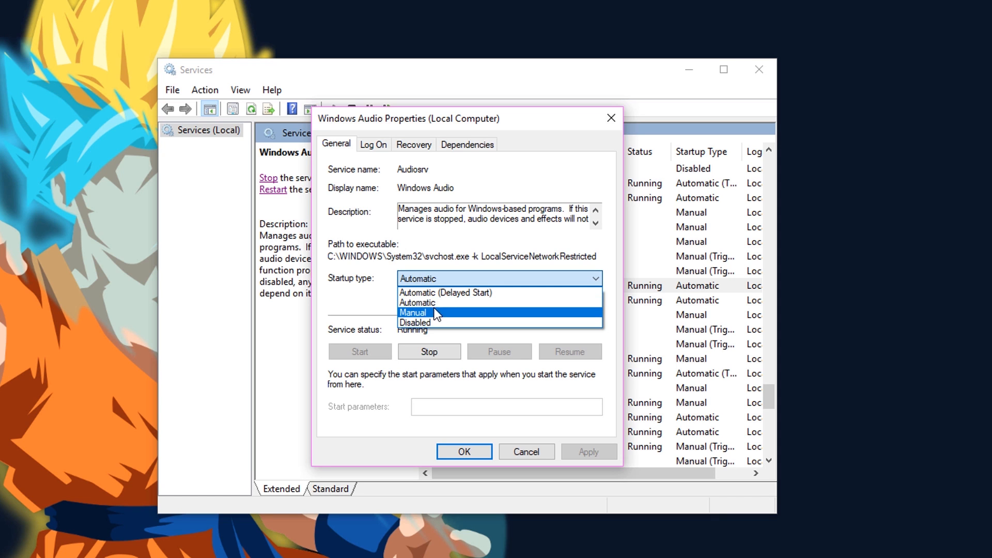
pyautogui.moveTo(541, 302)
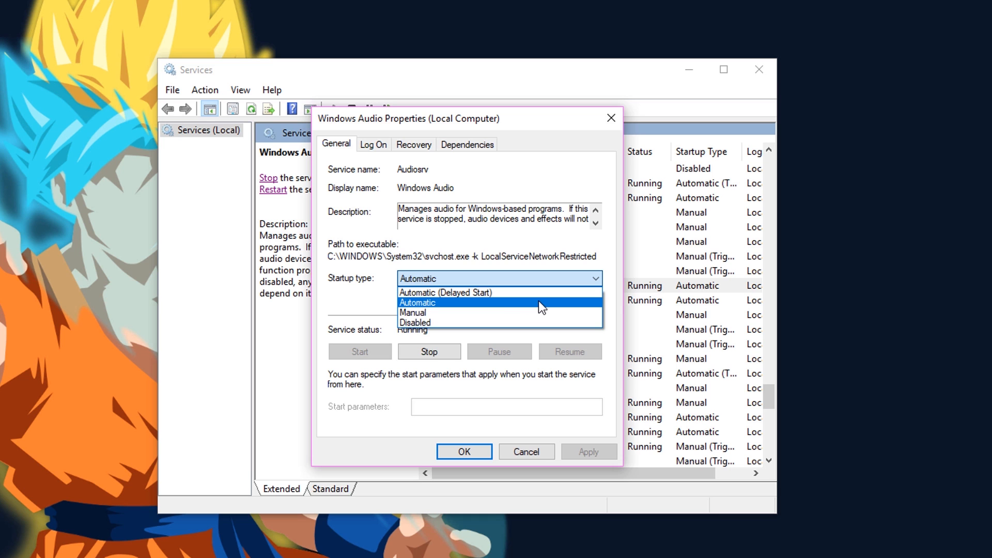
pyautogui.click(416, 303)
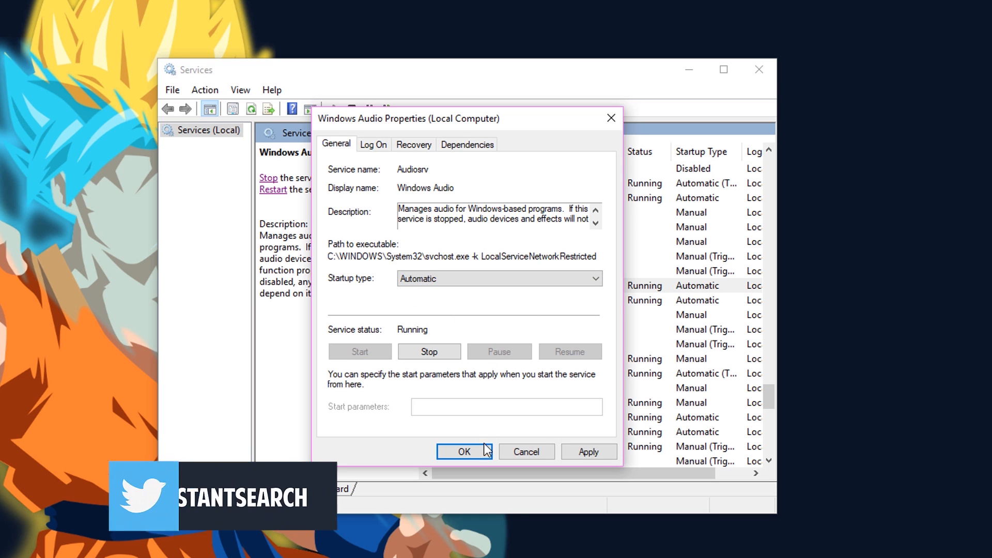
pyautogui.click(464, 452)
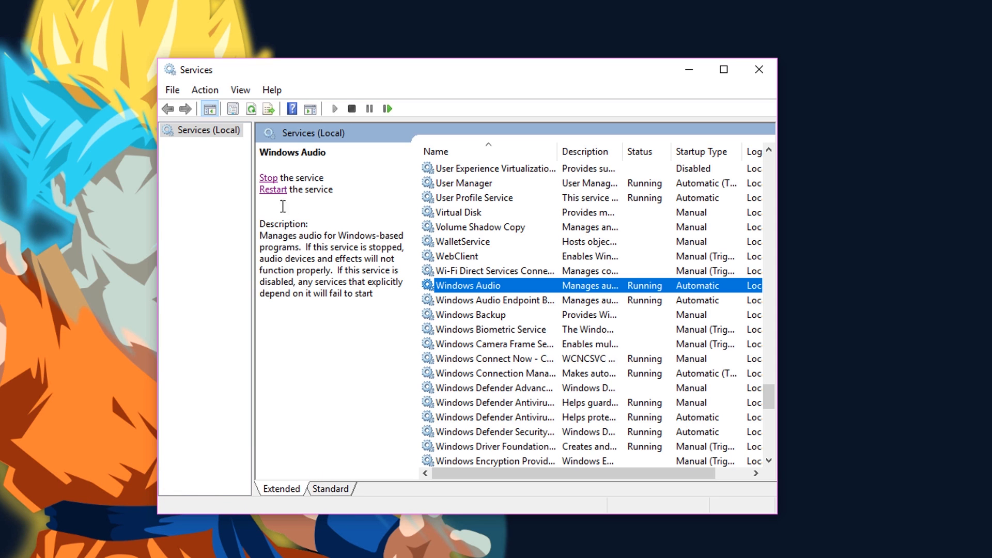
# Stop Windows Audio, then run the Playing Audio troubleshooter on Speakers - Realtek High Definition Audio
pyautogui.click(269, 178)
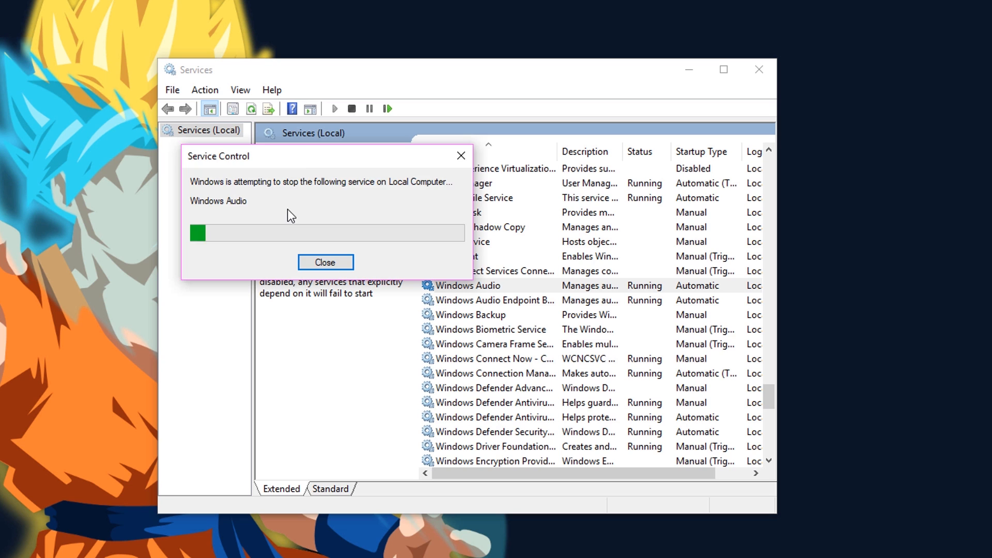
pyautogui.click(325, 261)
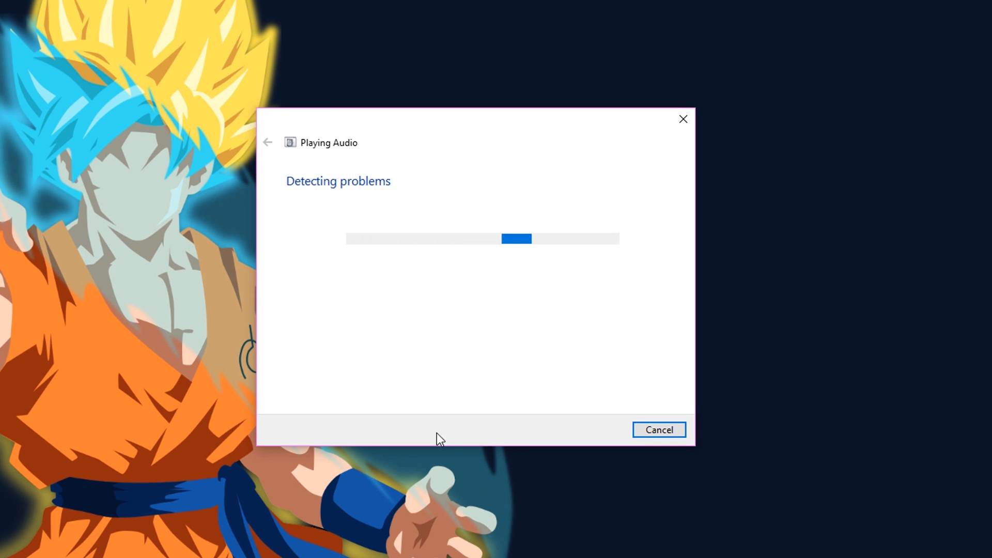
pyautogui.moveTo(447, 281)
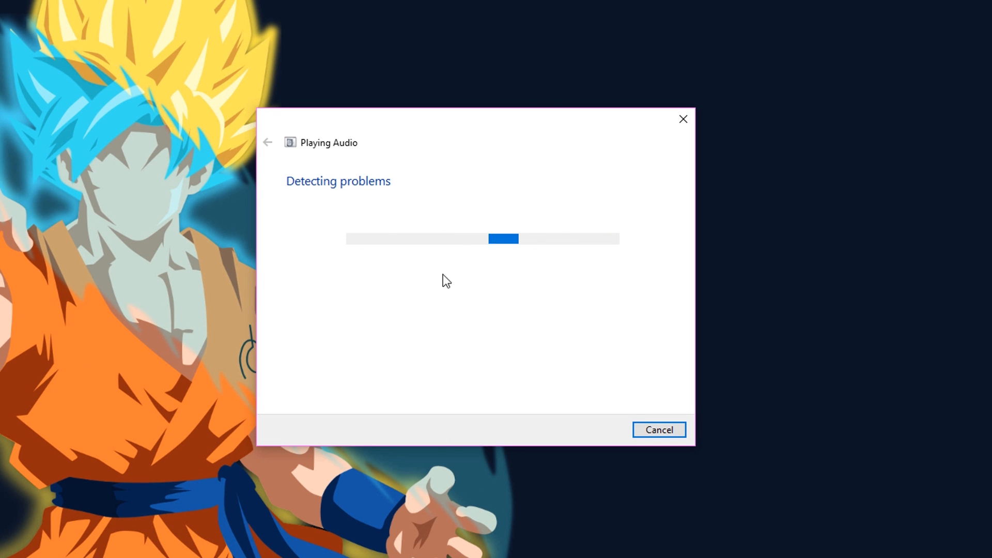
pyautogui.moveTo(593, 293)
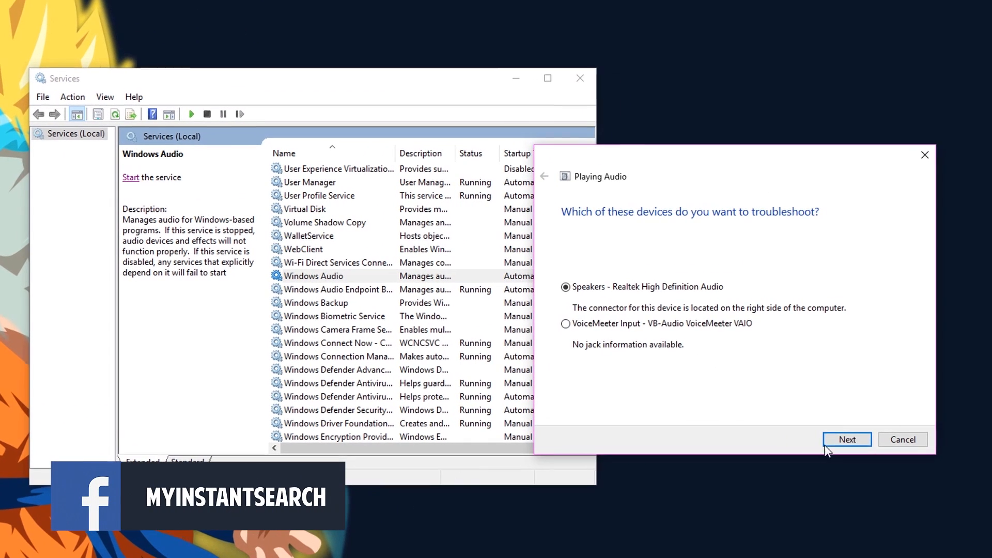
pyautogui.click(847, 439)
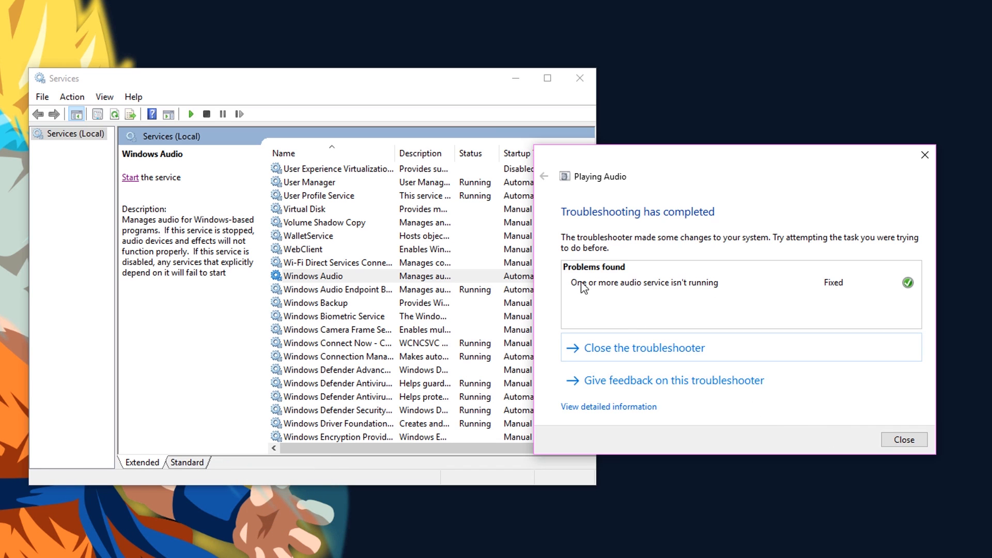
pyautogui.moveTo(766, 266)
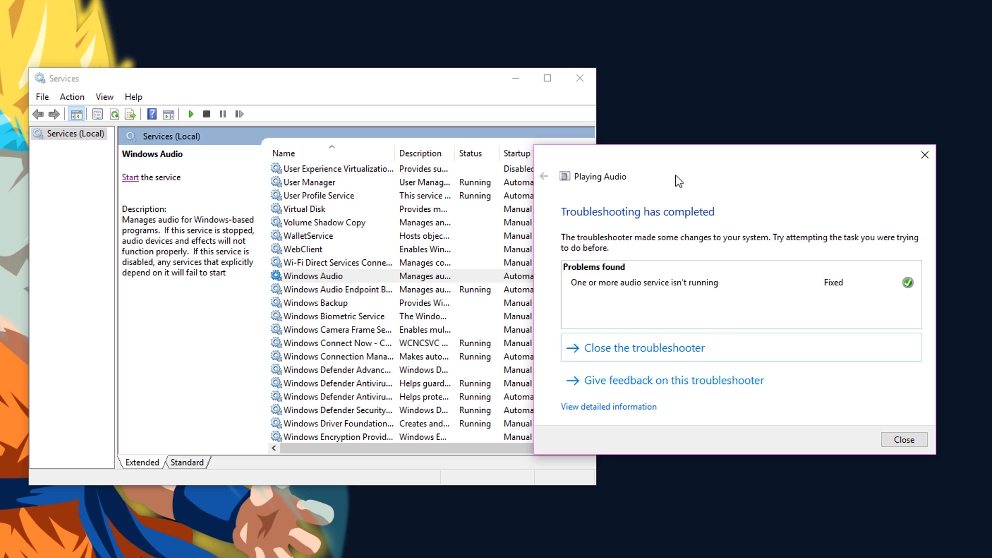
pyautogui.moveTo(413, 111)
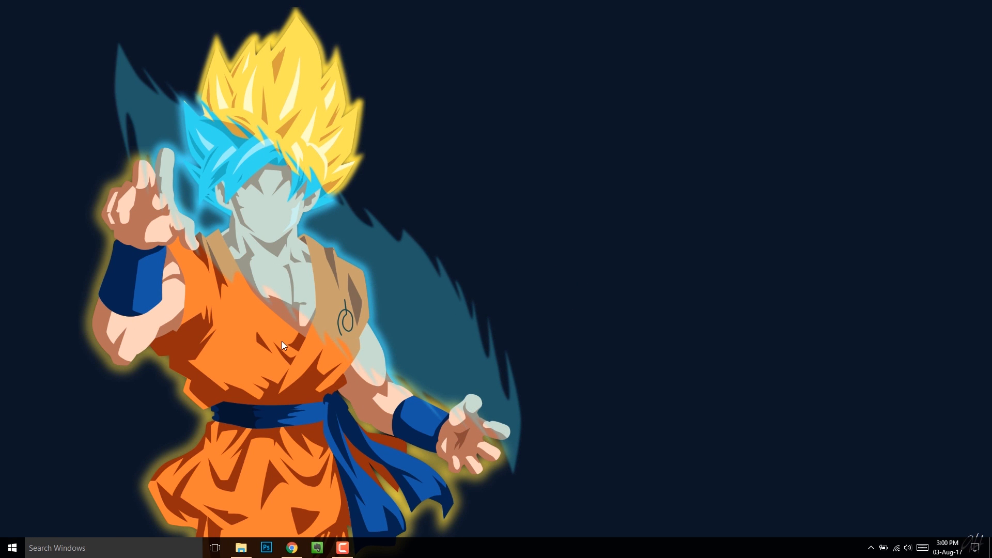
pyautogui.moveTo(624, 307)
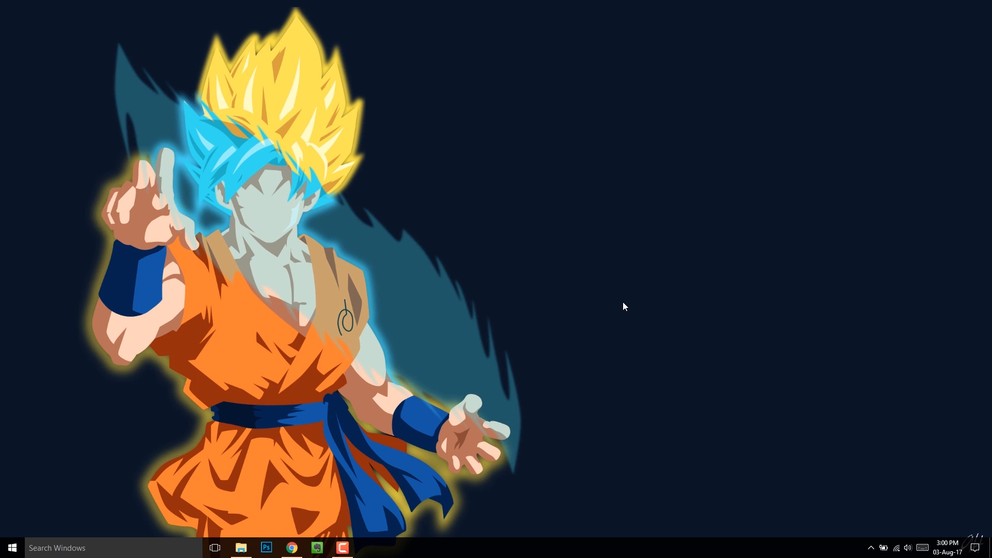
pyautogui.moveTo(623, 308)
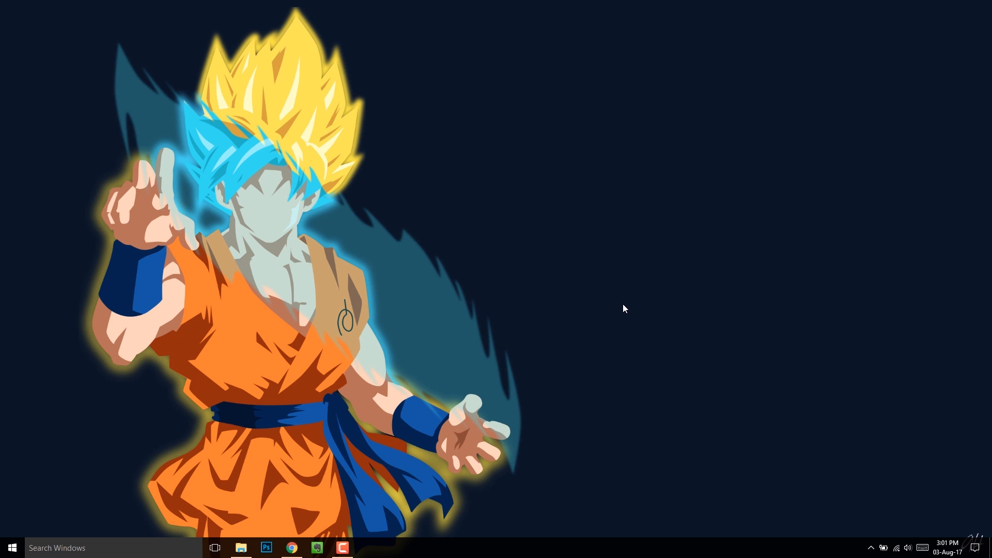
pyautogui.moveTo(534, 328)
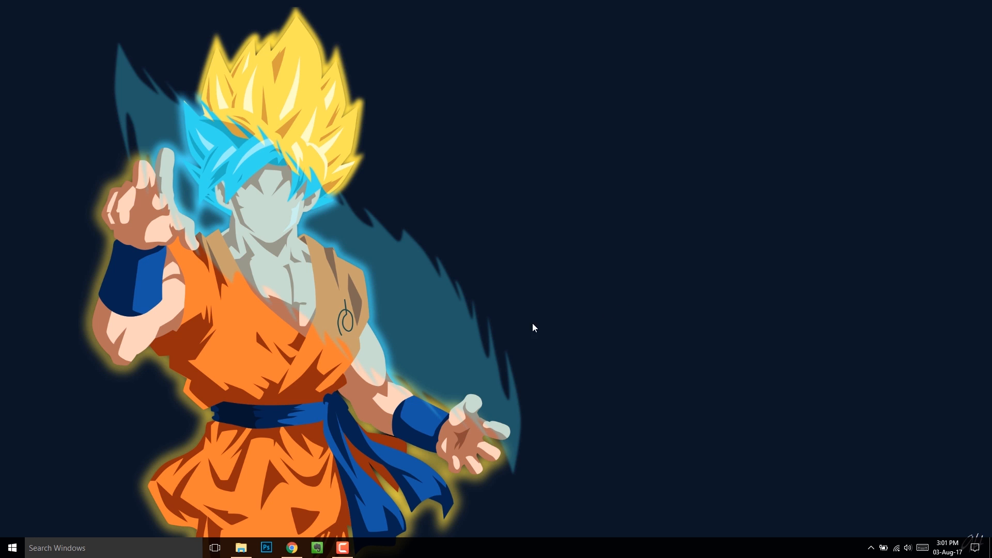
pyautogui.moveTo(334, 380)
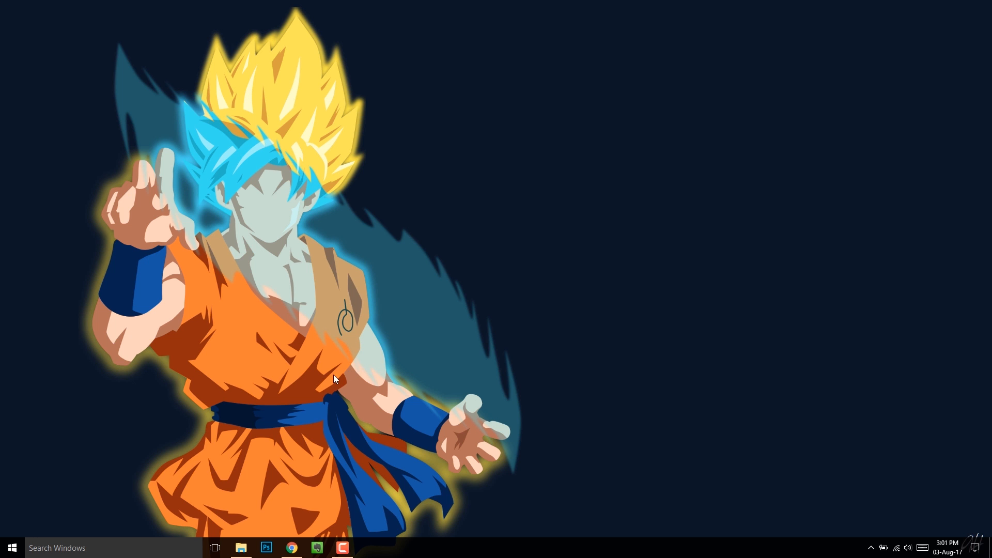
pyautogui.moveTo(74, 486)
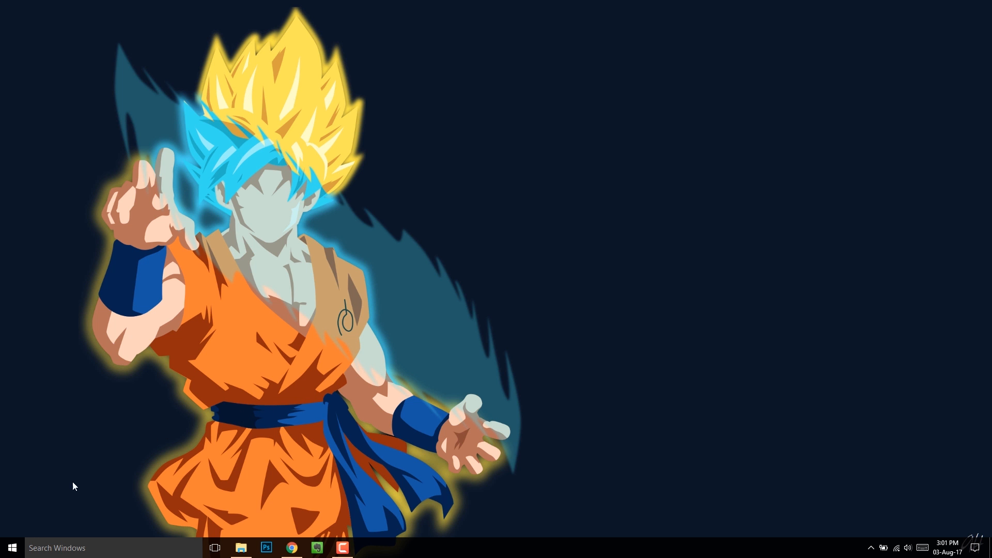
# Launch Device Manager from the Start quick menu and bring up Realtek High Definition Audio's actions
pyautogui.rightClick(12, 548)
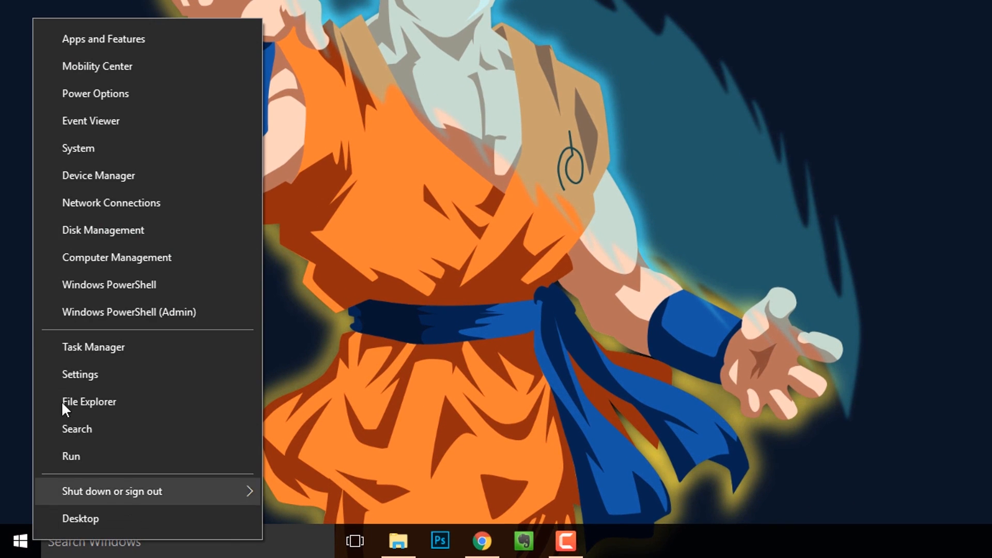
pyautogui.click(100, 176)
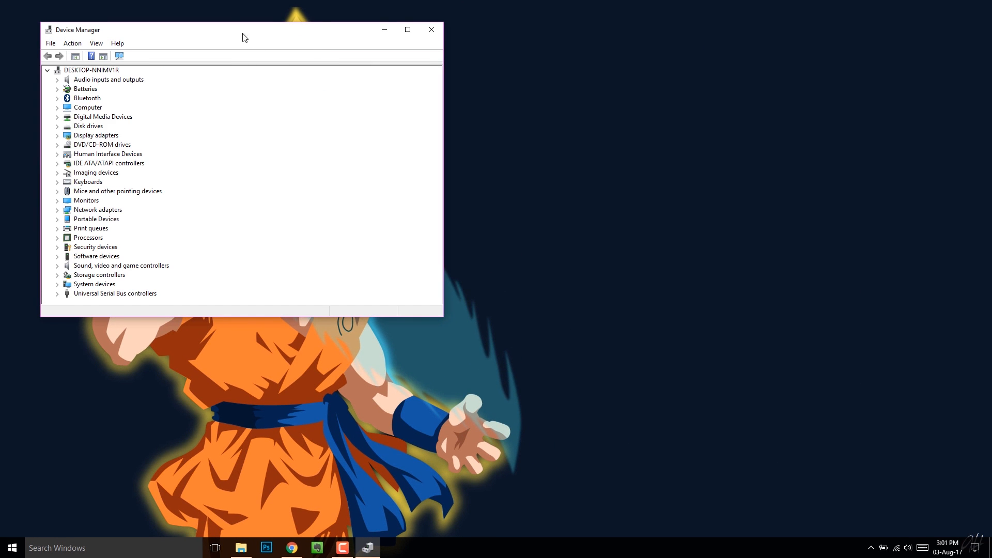
pyautogui.moveTo(244, 30); pyautogui.dragTo(487, 117)
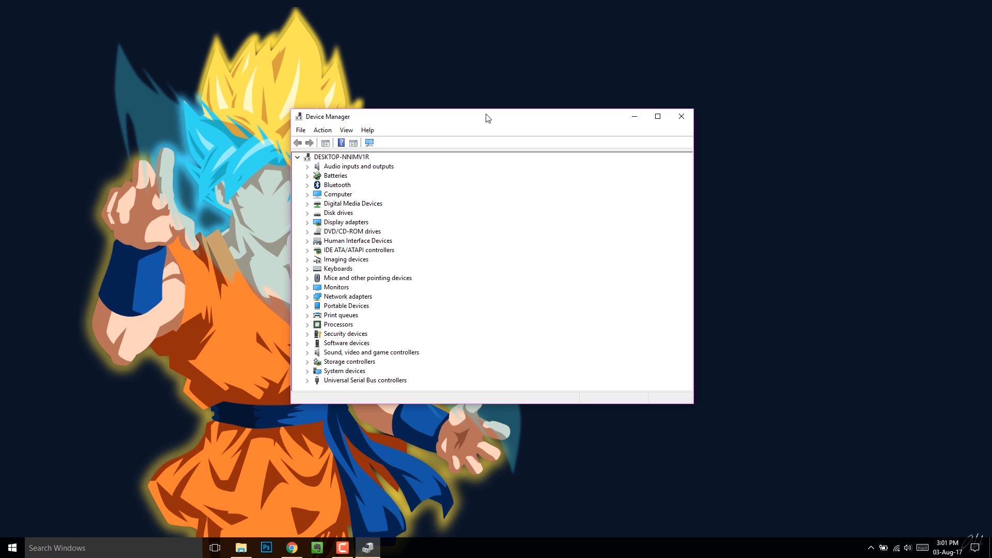
pyautogui.moveTo(371, 355)
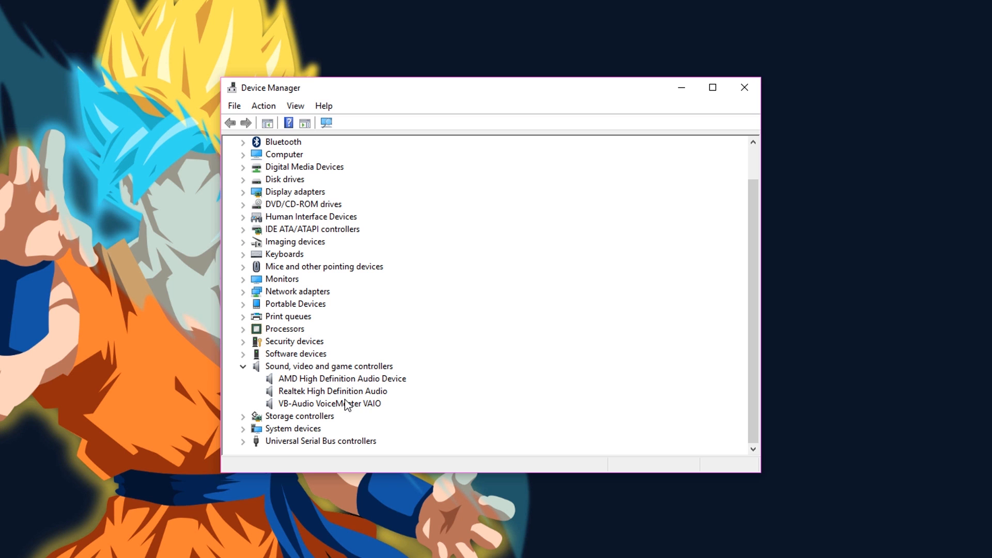
pyautogui.click(332, 391)
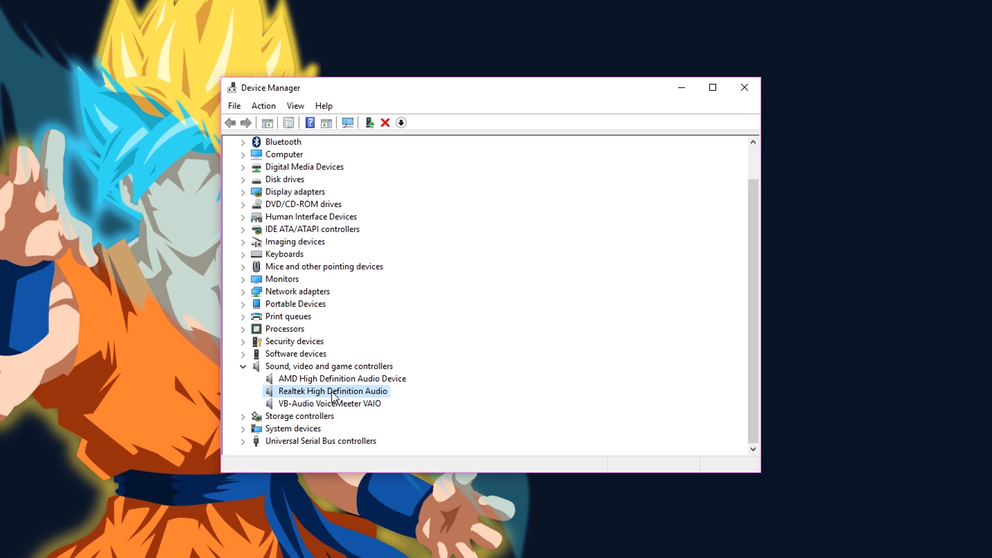
pyautogui.rightClick(331, 391)
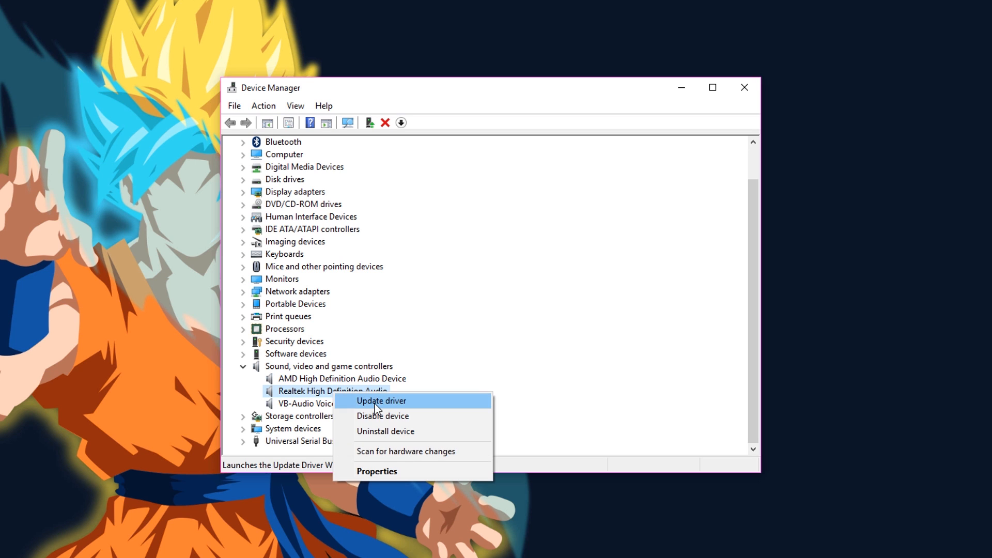
# Search automatically for an updated Realtek driver, see the best is installed, and close
pyautogui.click(381, 401)
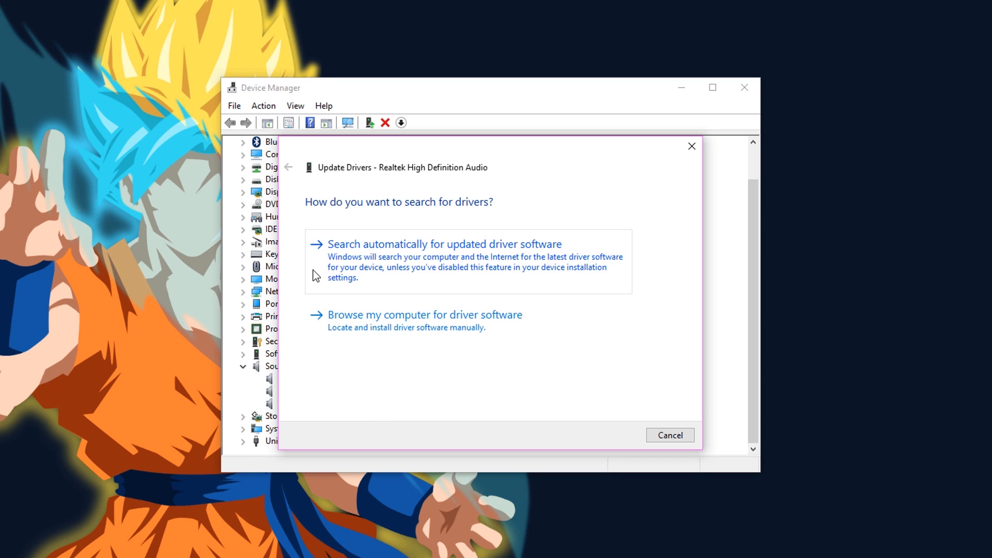
pyautogui.click(444, 244)
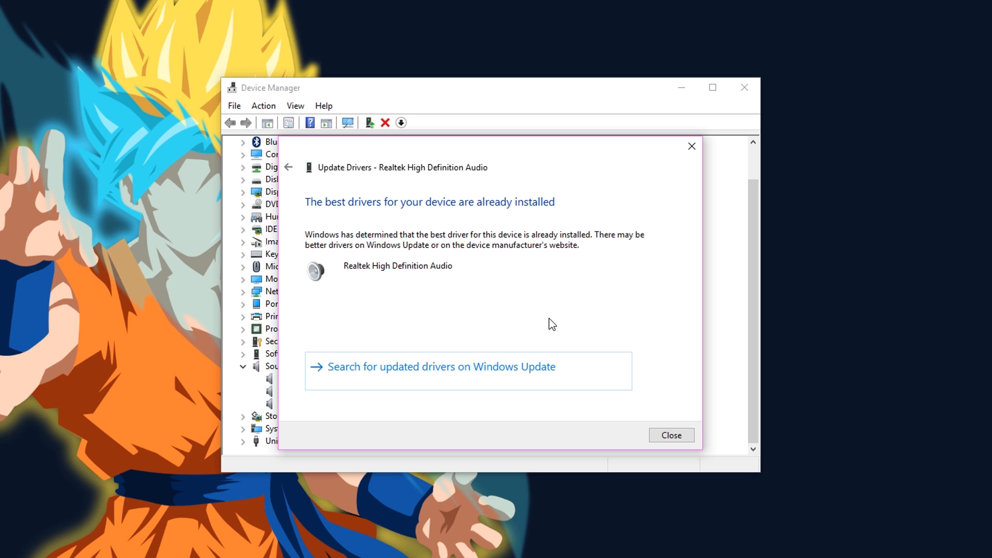
pyautogui.moveTo(560, 347)
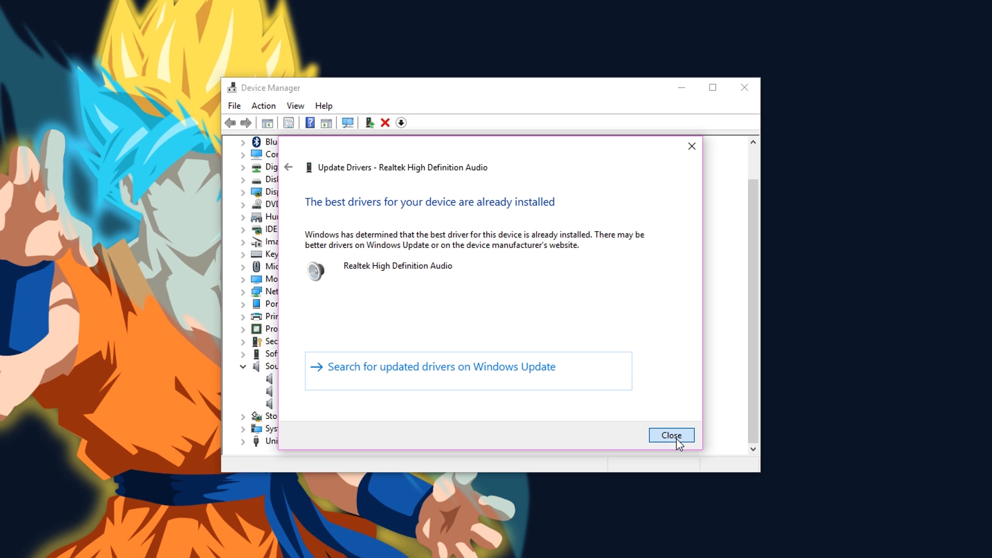
pyautogui.click(671, 436)
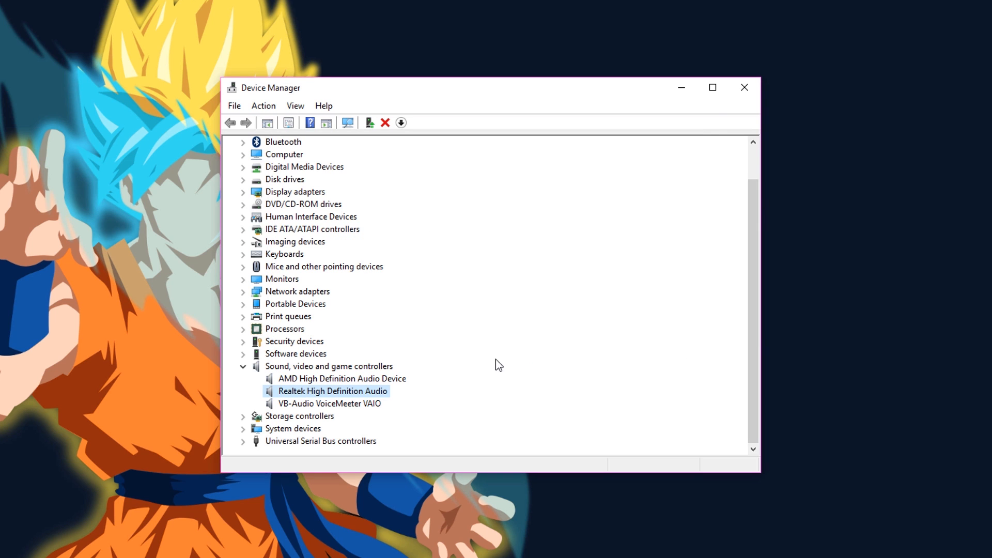
# Show the Realtek High Definition Audio properties with its Driver details
pyautogui.rightClick(331, 390)
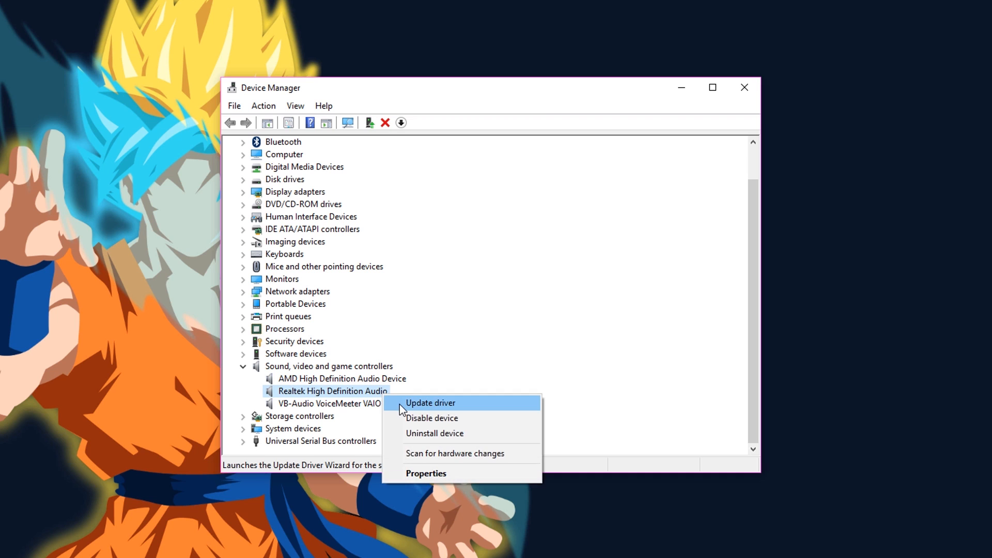
pyautogui.moveTo(412, 423)
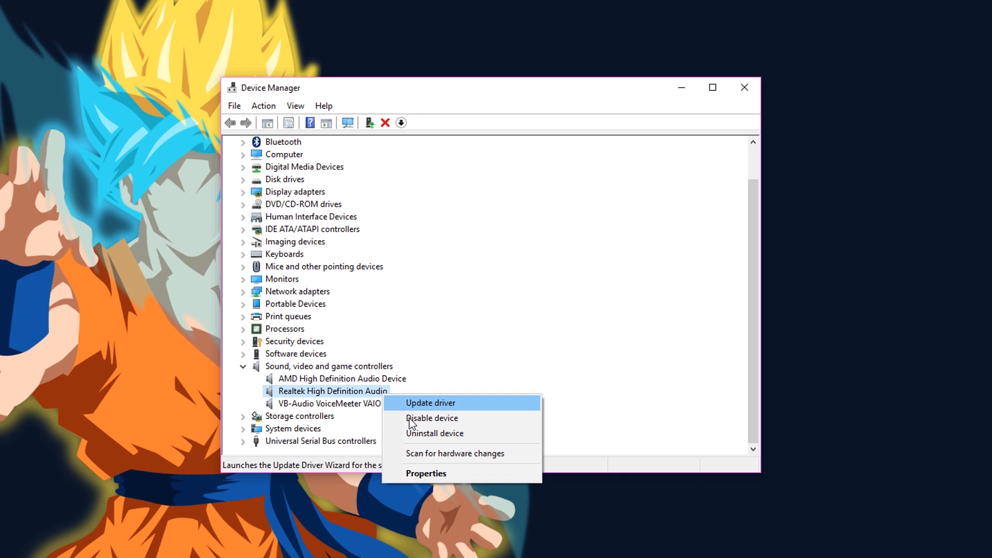
pyautogui.click(426, 472)
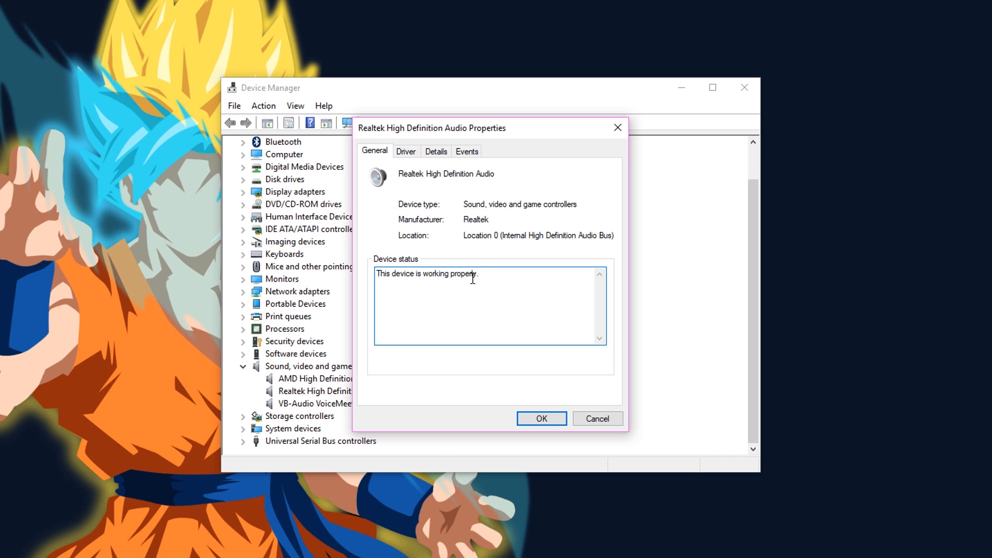
pyautogui.click(405, 151)
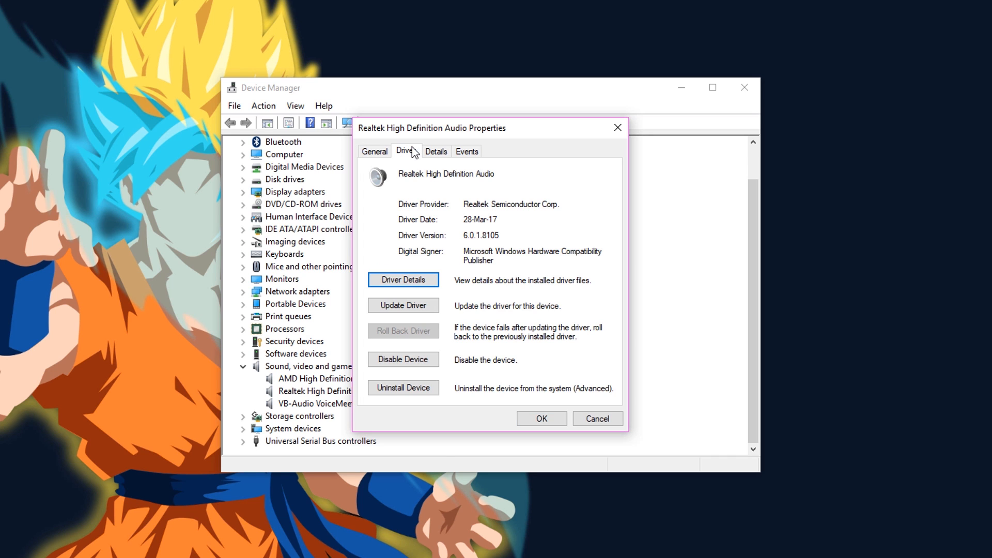
# Reinstall Realtek High Definition Audio from the computer's list of compatible drivers
pyautogui.click(402, 305)
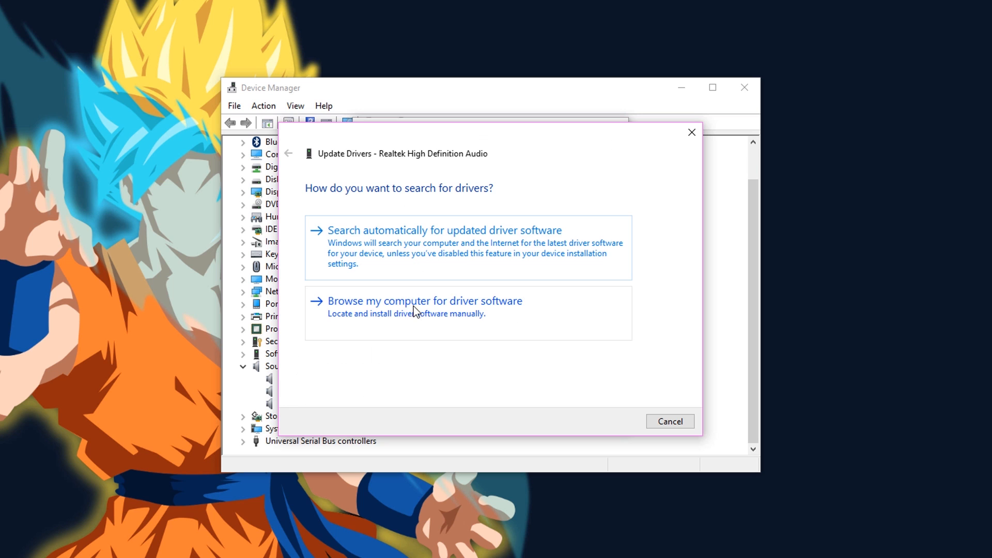
pyautogui.moveTo(458, 317)
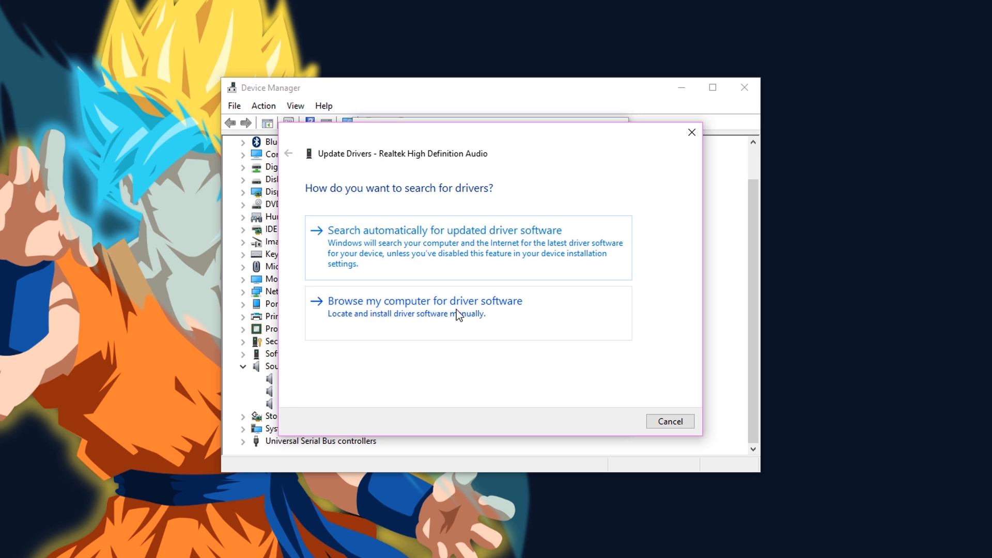
pyautogui.click(425, 301)
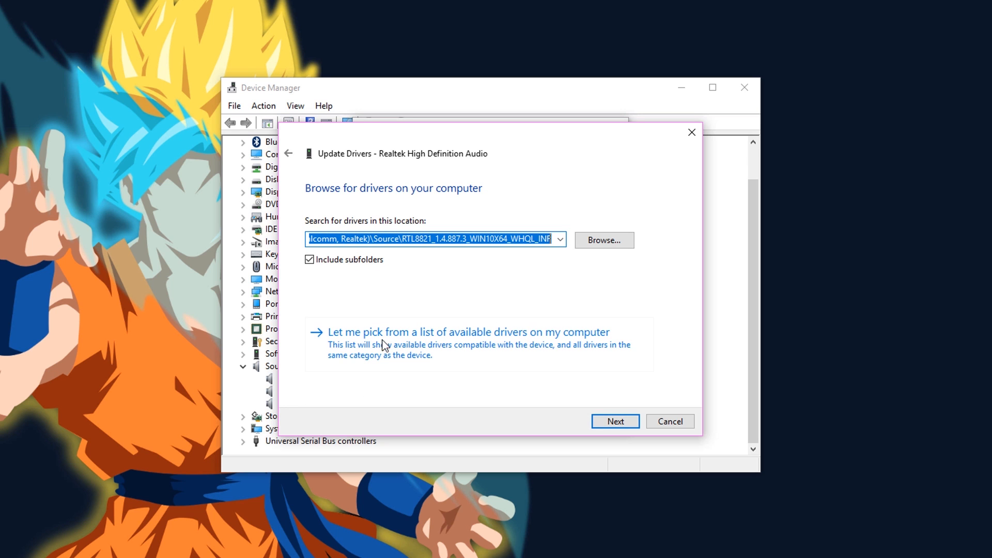
pyautogui.click(468, 331)
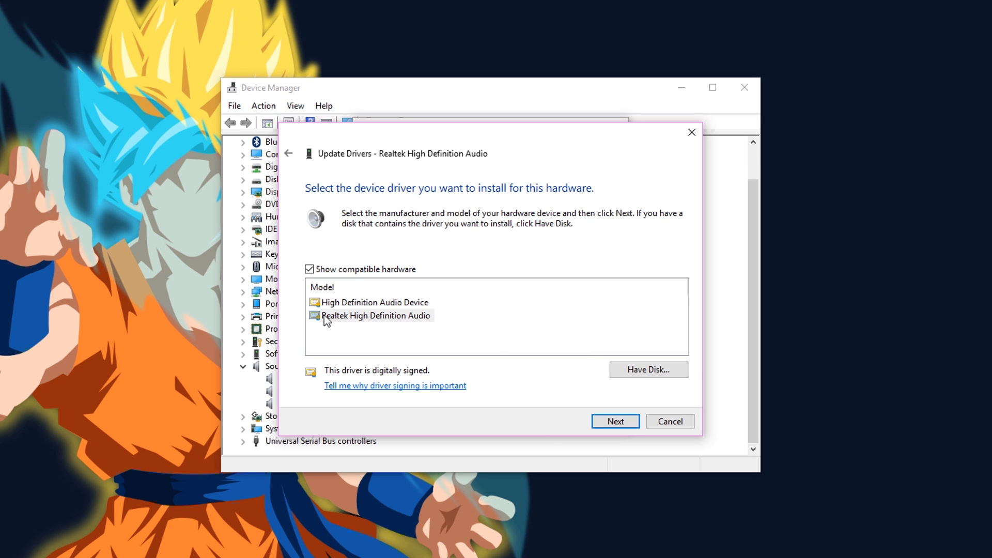
pyautogui.click(375, 316)
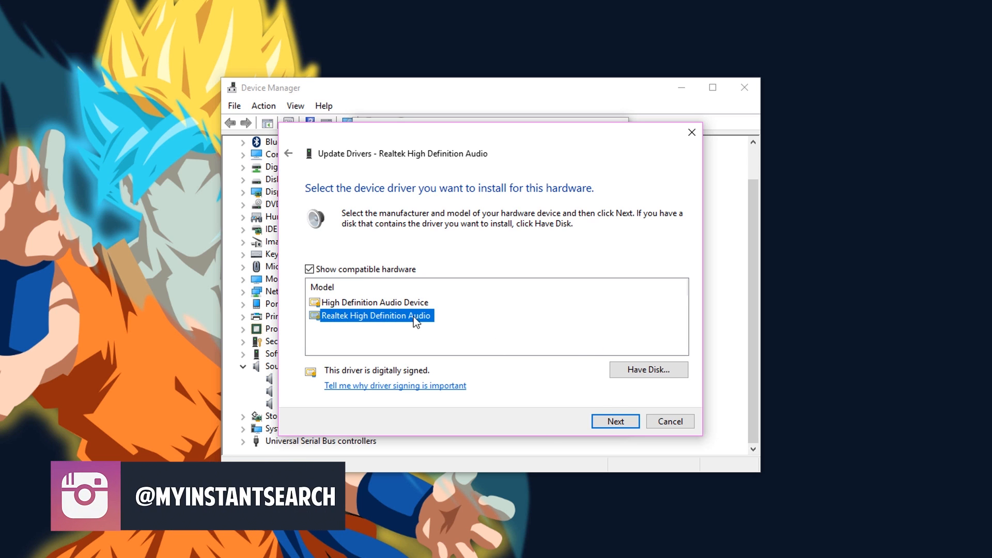
pyautogui.moveTo(361, 325)
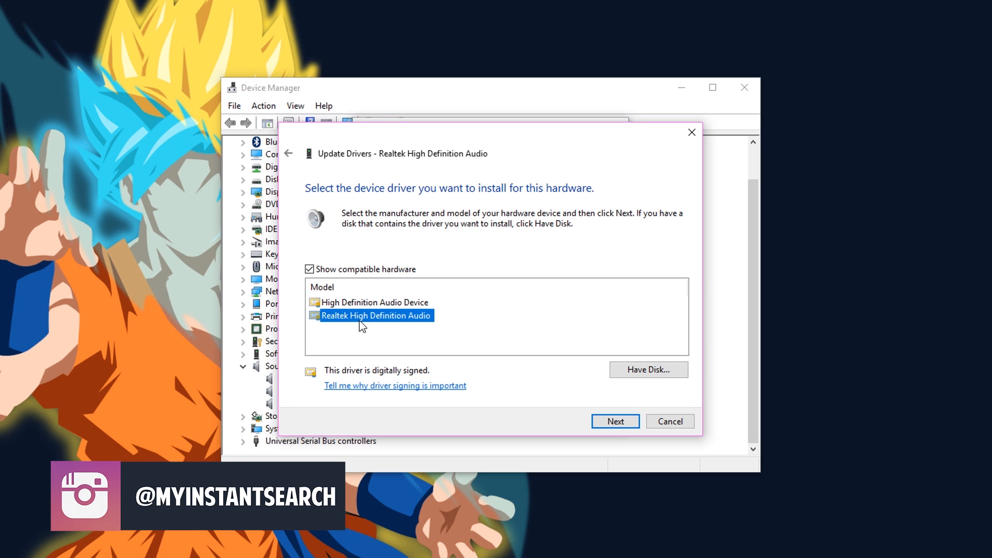
pyautogui.click(614, 420)
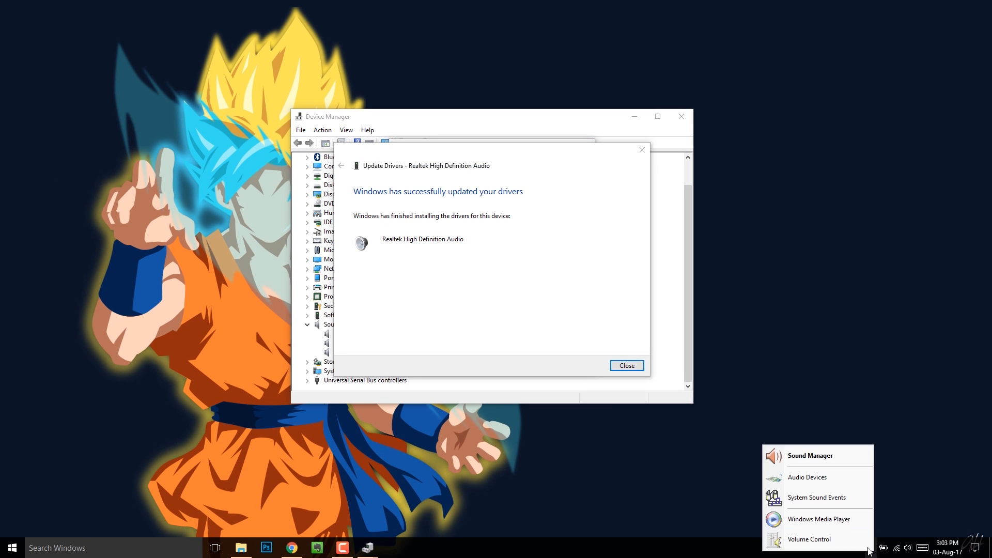
pyautogui.moveTo(630, 437)
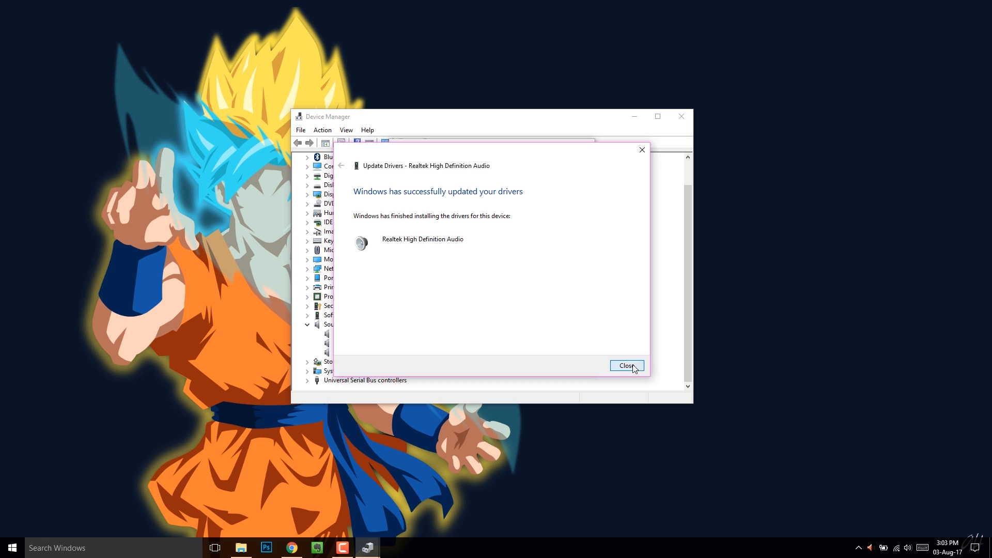
# Dismiss the driver update success message and close the device properties
pyautogui.click(626, 365)
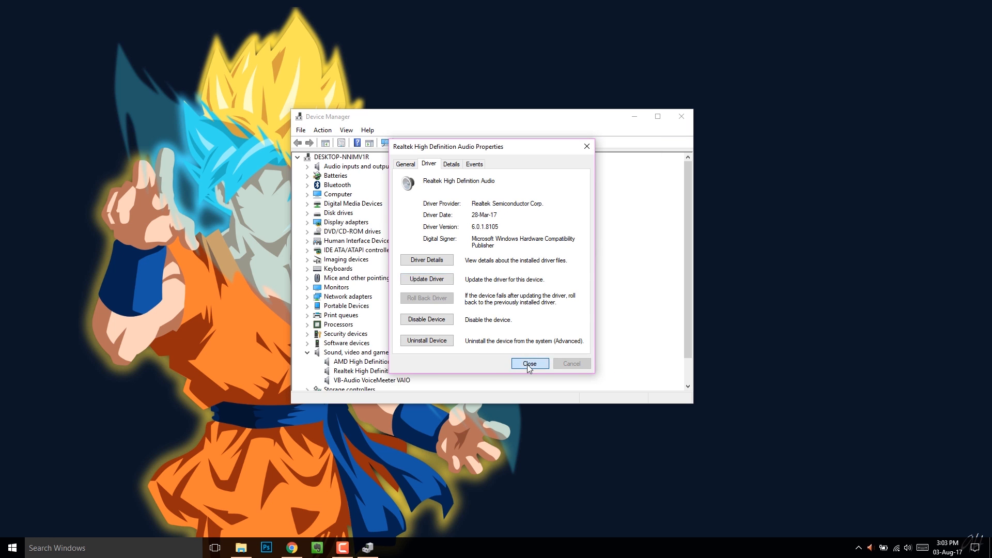
pyautogui.click(529, 363)
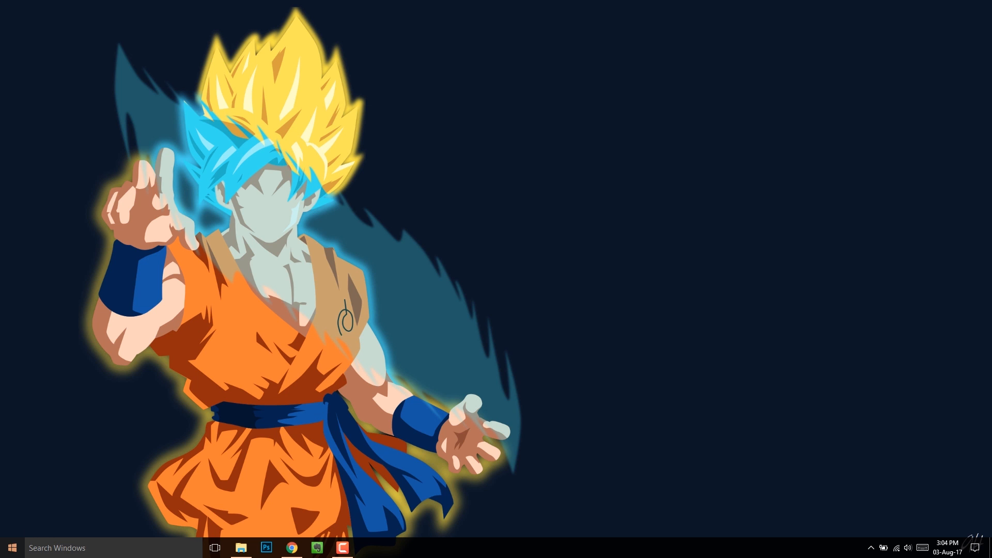
pyautogui.moveTo(339, 321)
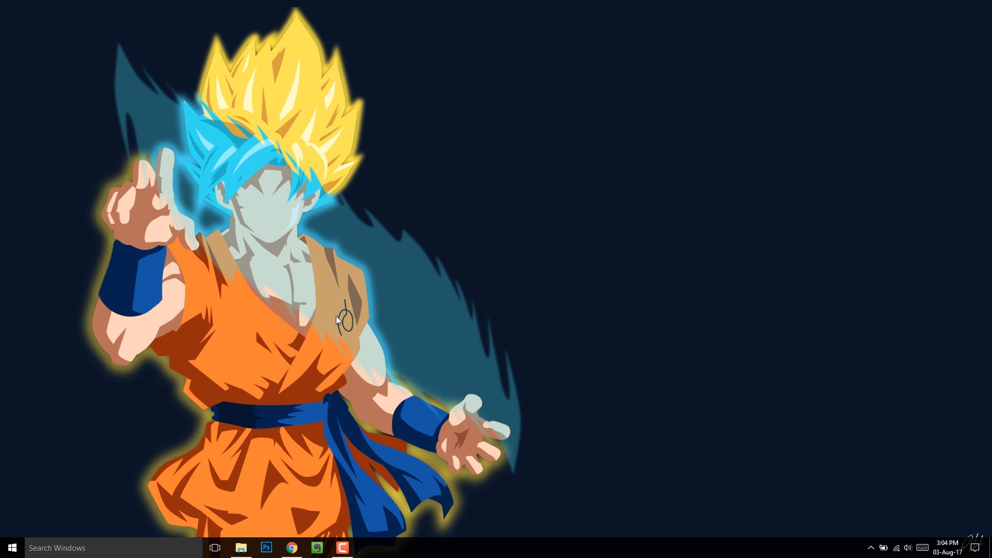
# Disable the Realtek High Definition Audio device and confirm
pyautogui.click(368, 547)
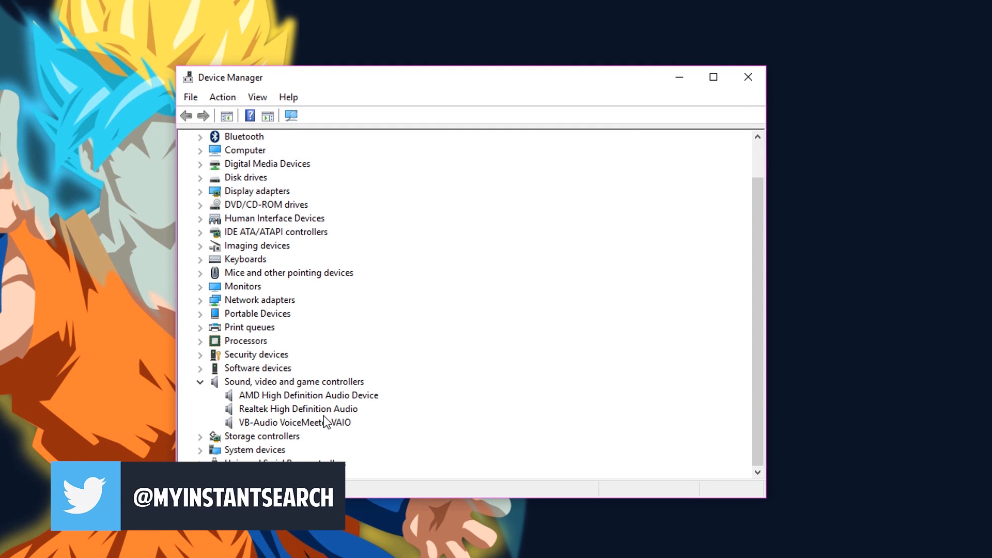
pyautogui.rightClick(297, 409)
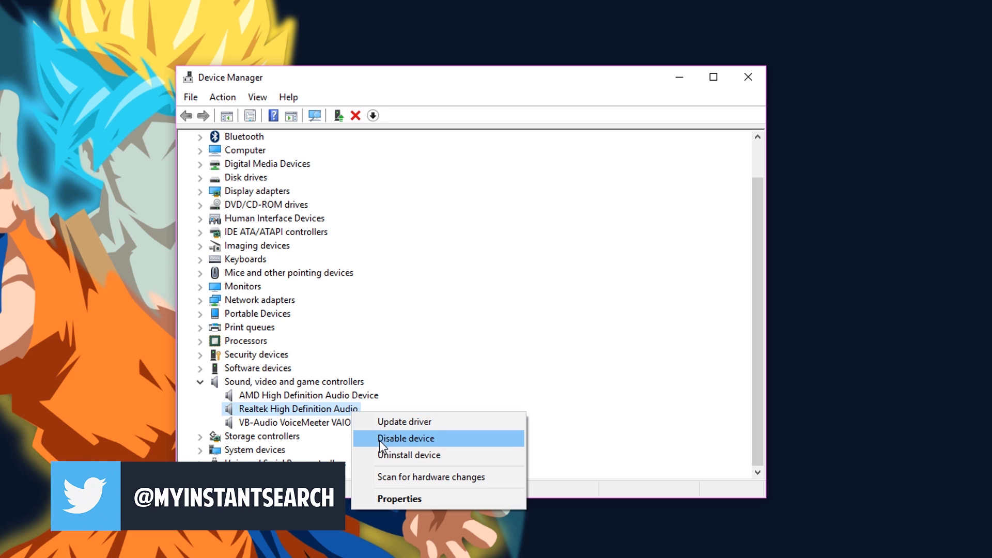
pyautogui.click(405, 438)
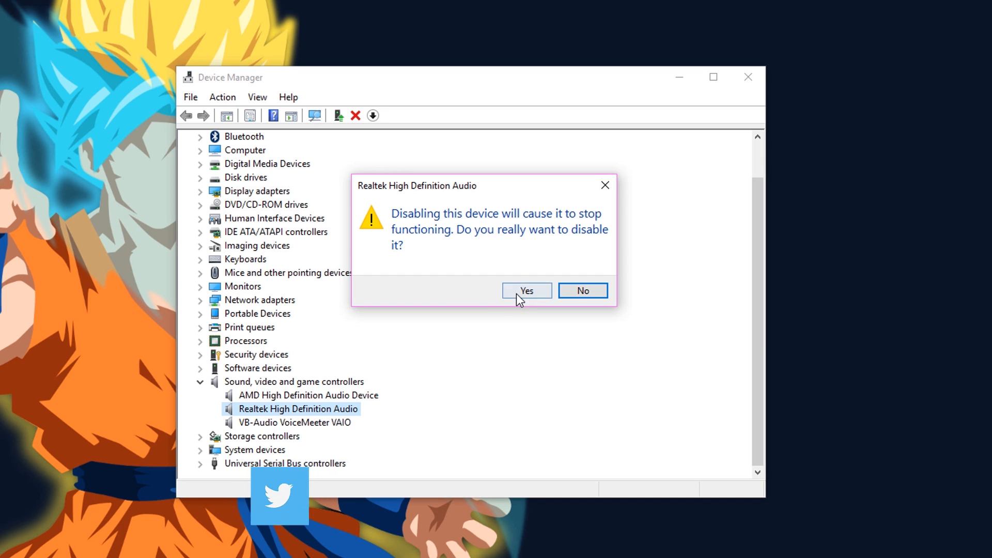
pyautogui.click(526, 290)
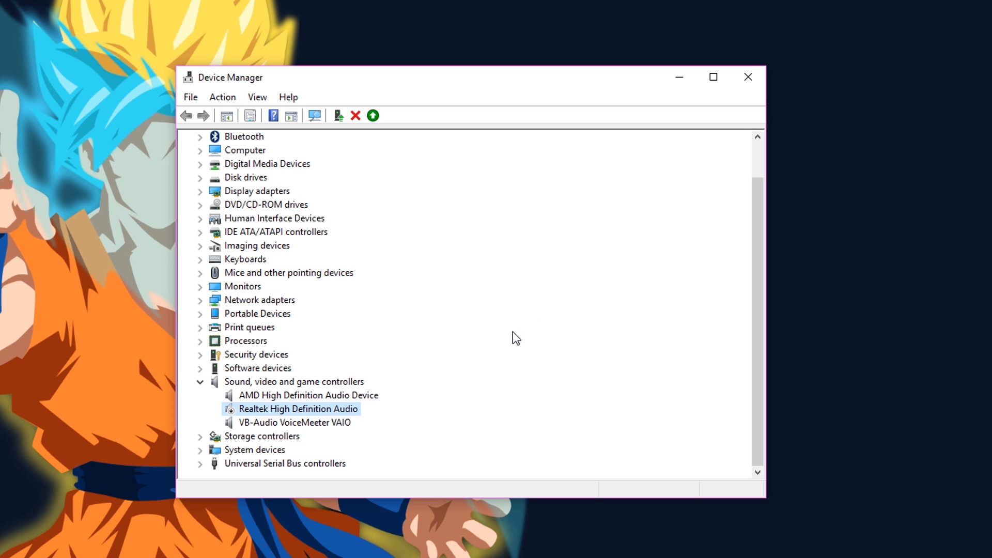
# Enable the Realtek High Definition Audio device again
pyautogui.rightClick(297, 409)
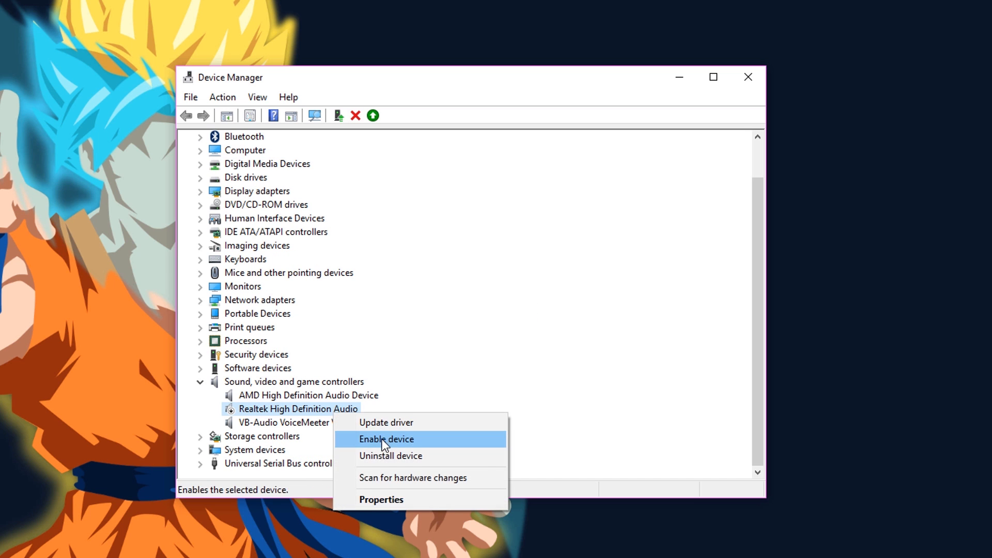
pyautogui.click(386, 438)
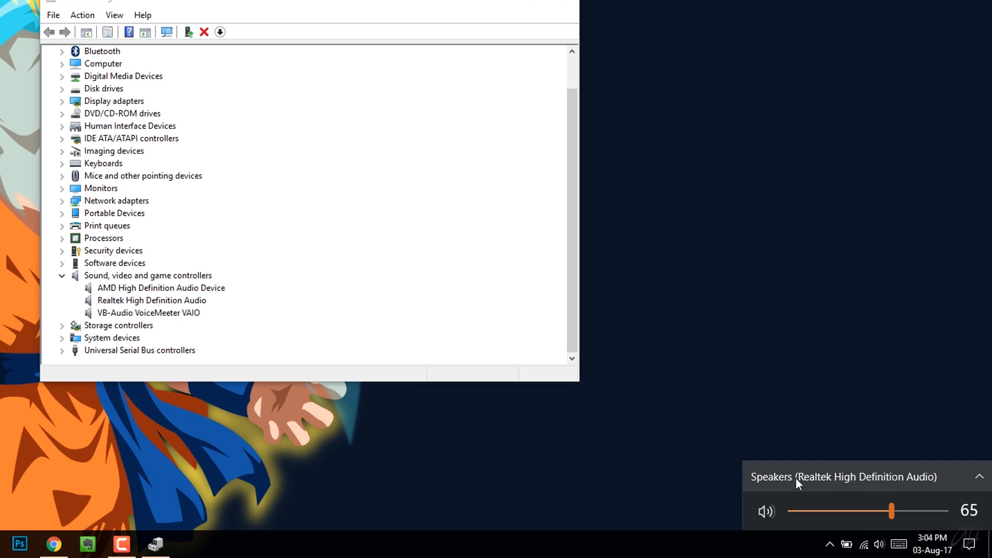
# Uninstall Realtek High Definition Audio from sound, video and game controllers and confirm the removal
pyautogui.rightClick(151, 300)
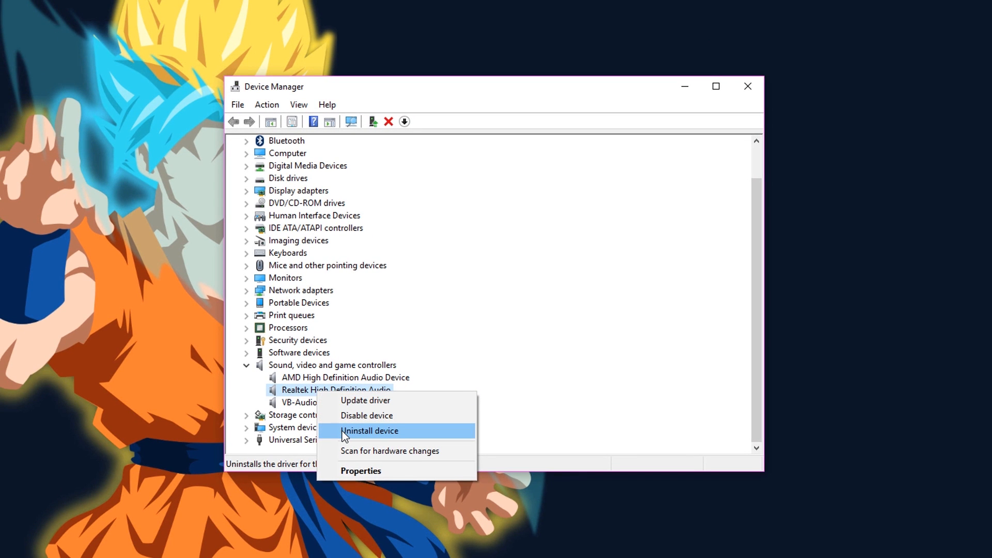
pyautogui.click(369, 430)
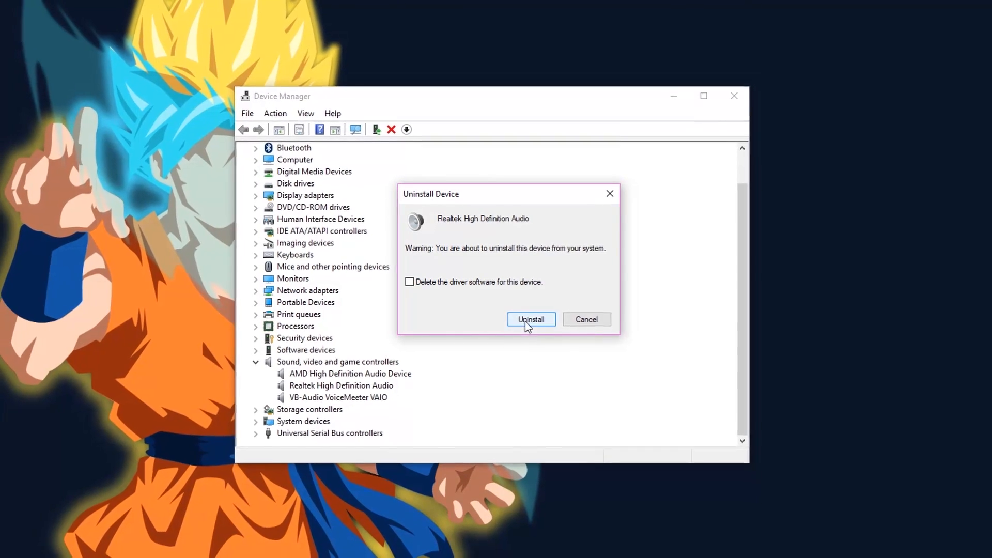
pyautogui.click(530, 320)
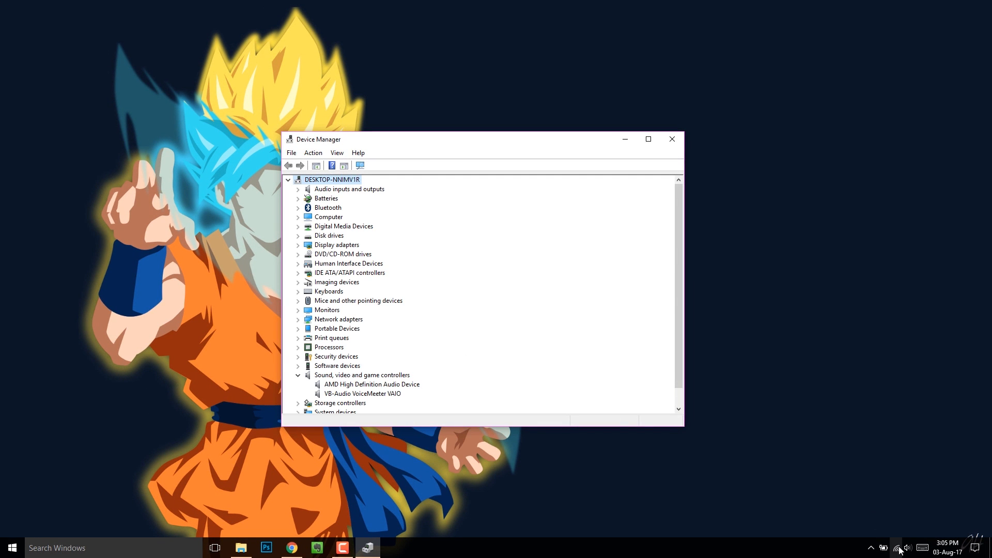
pyautogui.click(908, 548)
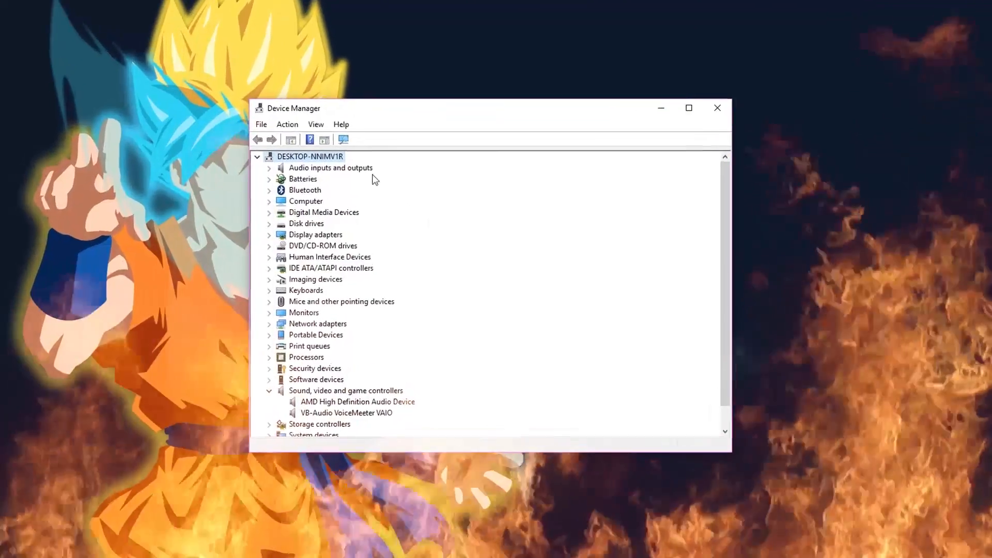
# Scan for hardware changes from the Action menu so Realtek High Definition Audio reappears
pyautogui.click(286, 124)
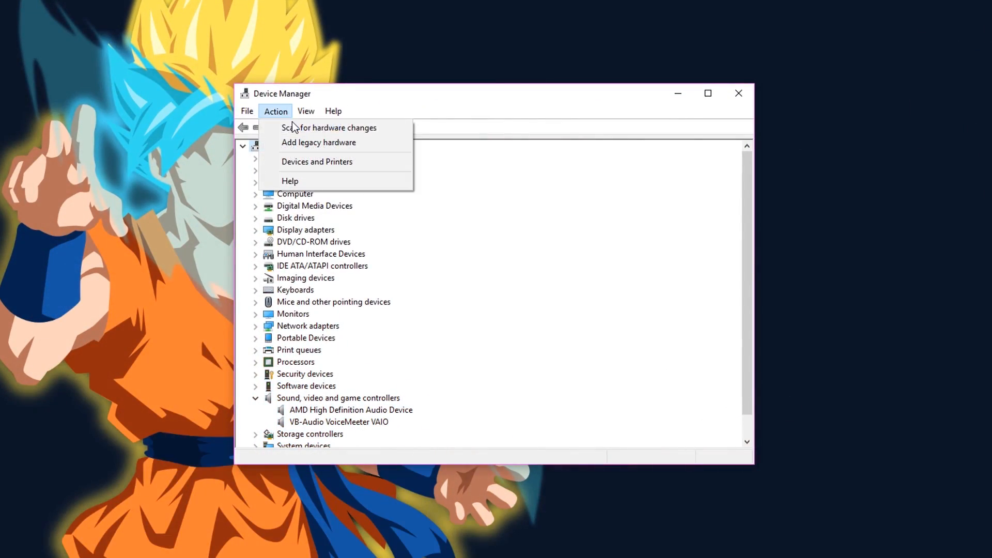
pyautogui.moveTo(328, 127)
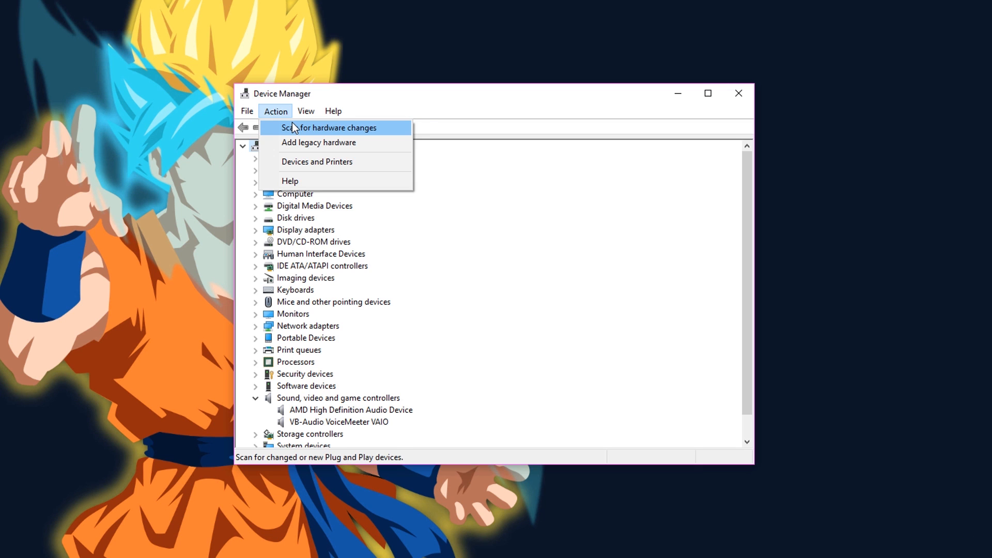
pyautogui.click(329, 127)
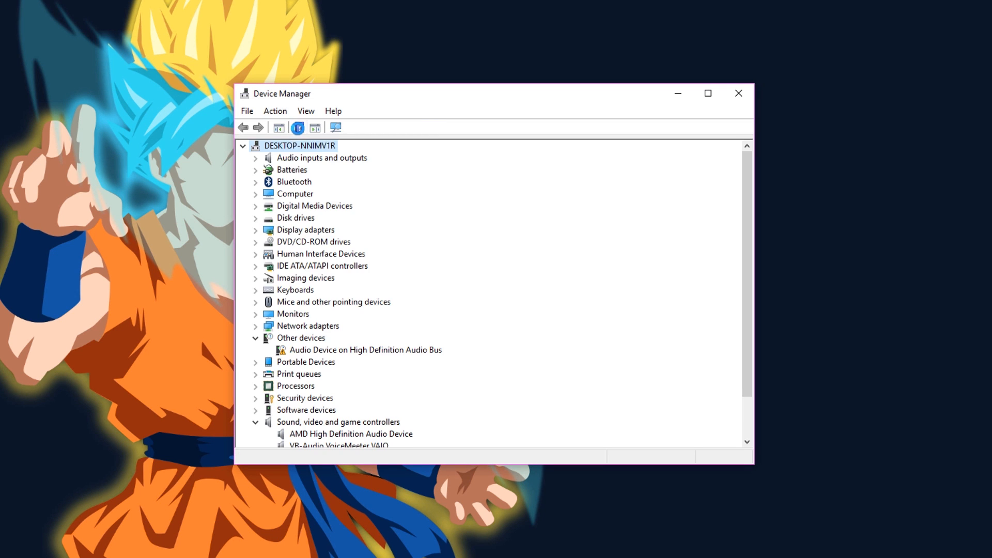
pyautogui.click(314, 127)
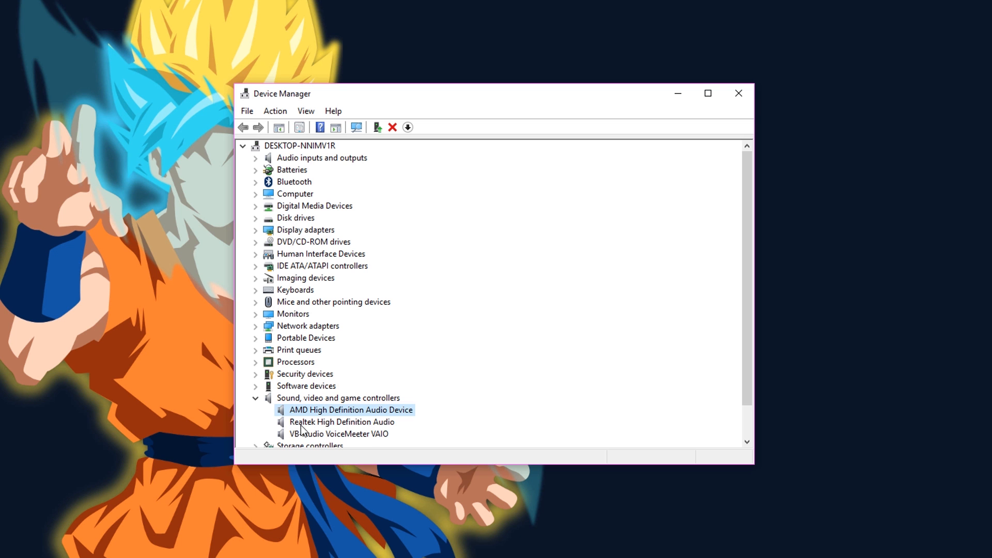
pyautogui.click(275, 110)
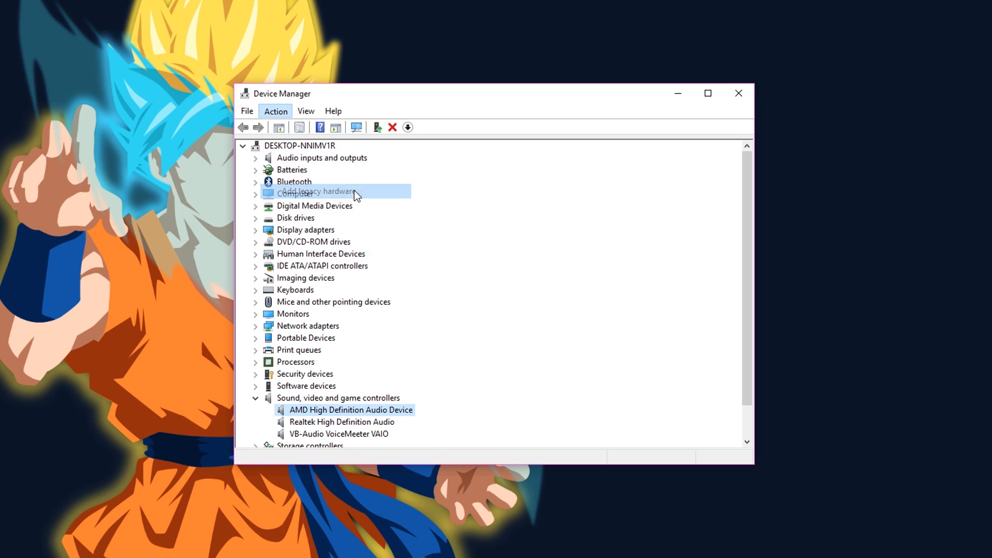
# Add legacy hardware manually: Sound, video and game controllers > Realtek High Definition Audio, then finish the wizard
pyautogui.click(319, 191)
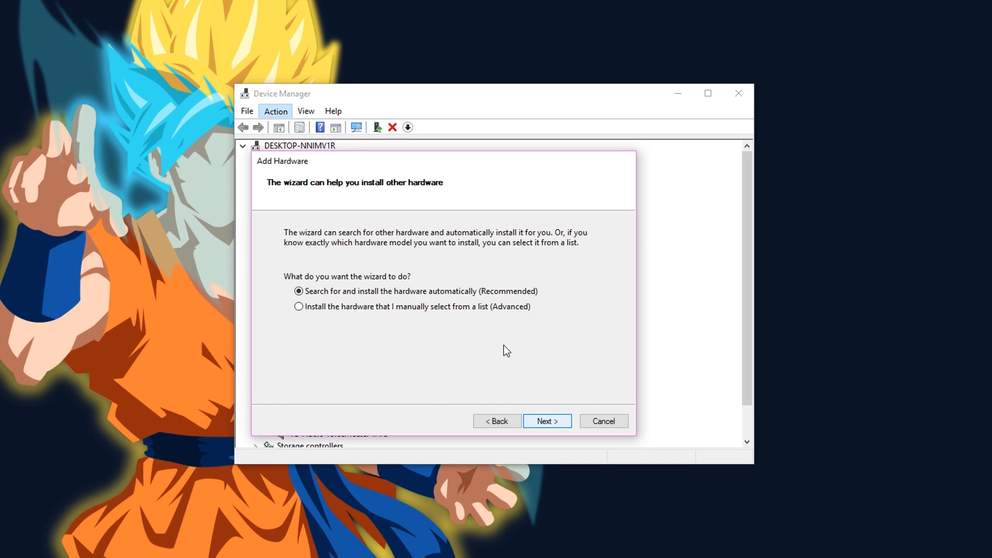
pyautogui.click(545, 421)
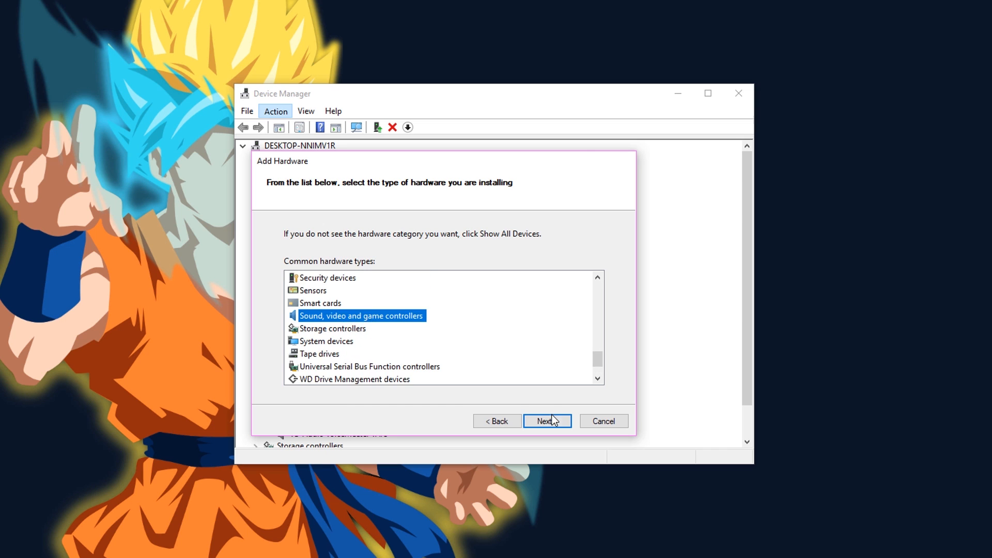
pyautogui.click(546, 421)
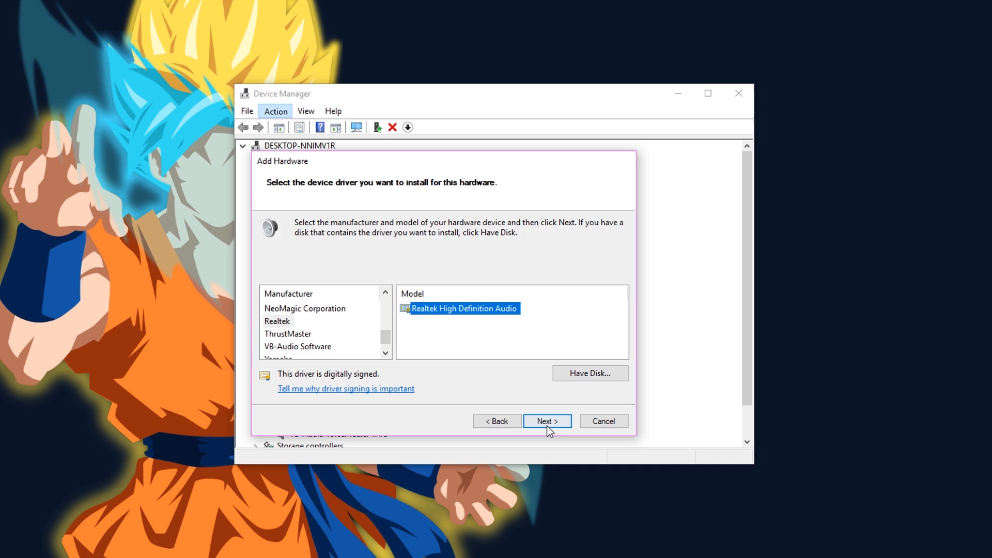
pyautogui.click(547, 420)
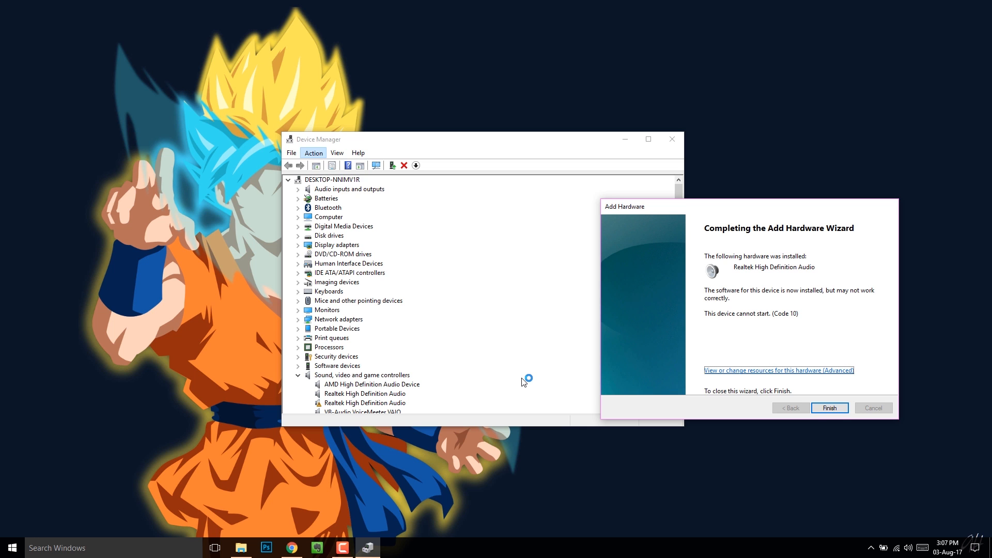
pyautogui.click(829, 407)
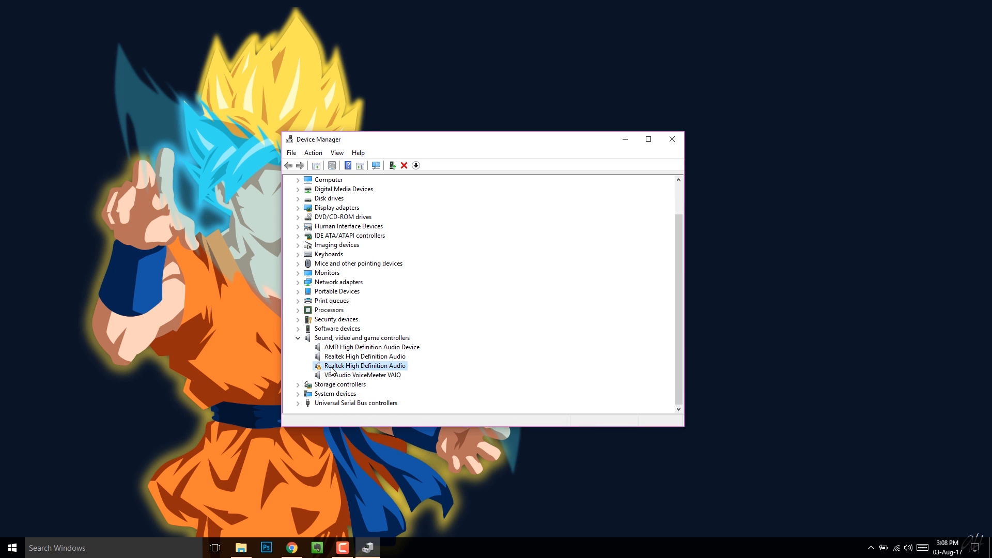
pyautogui.moveTo(405, 370)
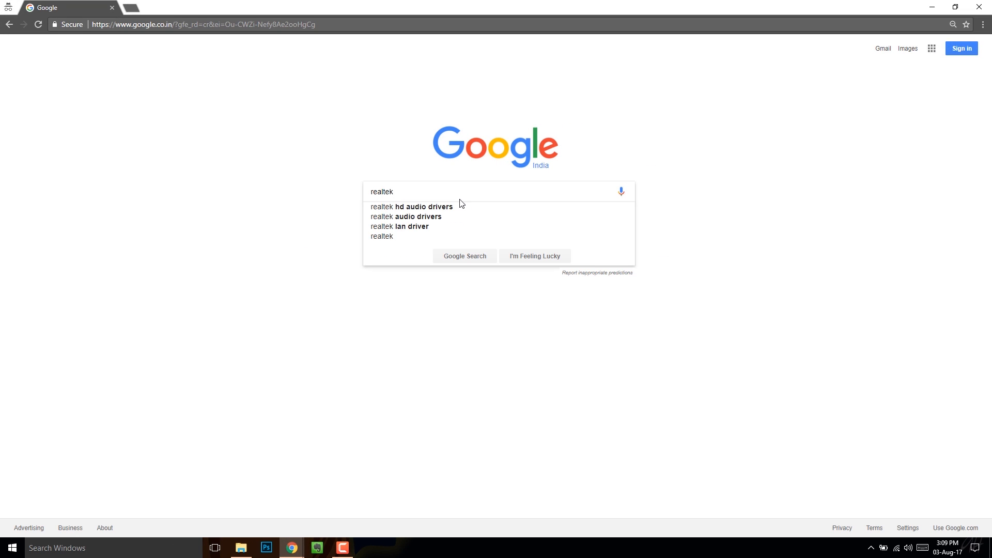
# Search realtek hd audio drivers, start Realtek's 64-bit Windows driver download via Global, then cancel it
pyautogui.click(410, 207)
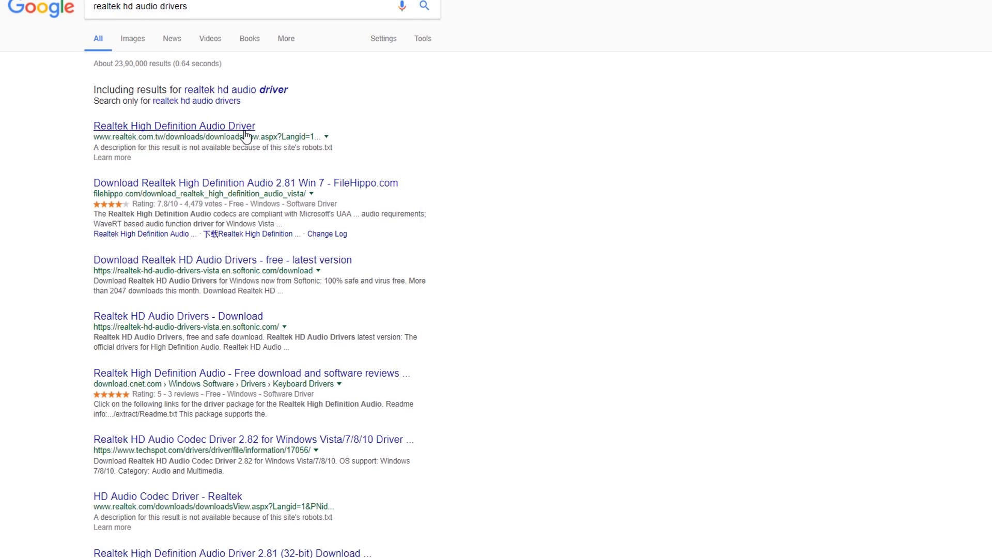
pyautogui.click(174, 126)
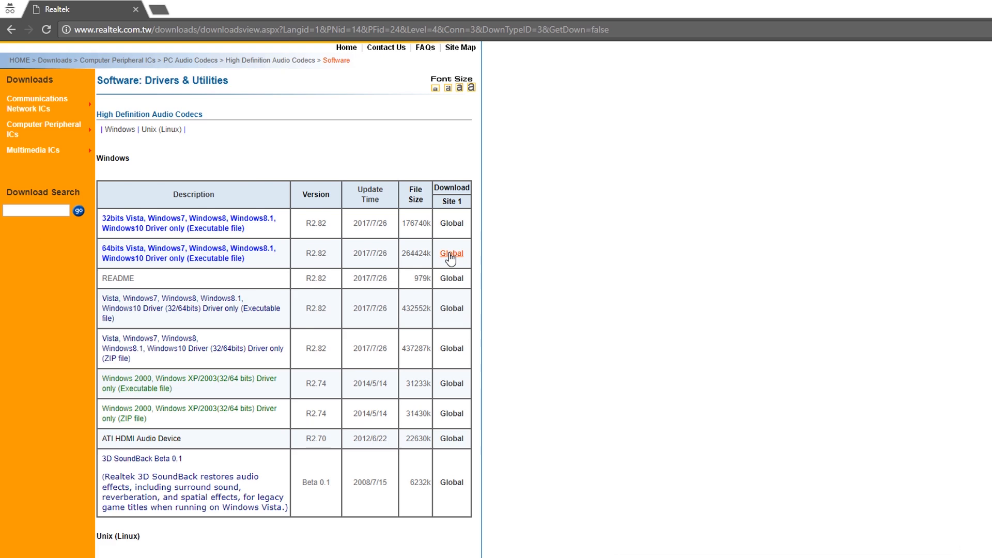
pyautogui.click(452, 254)
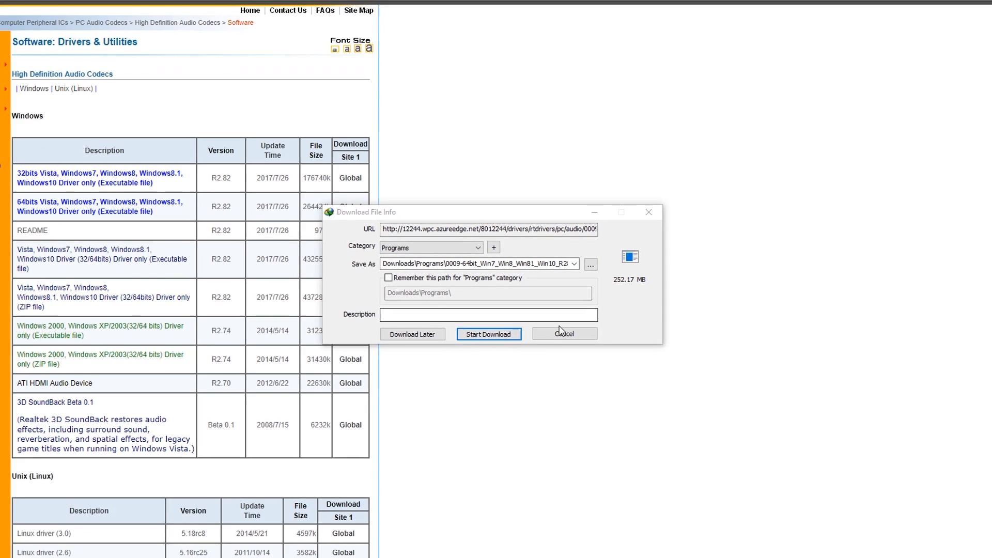
pyautogui.click(562, 333)
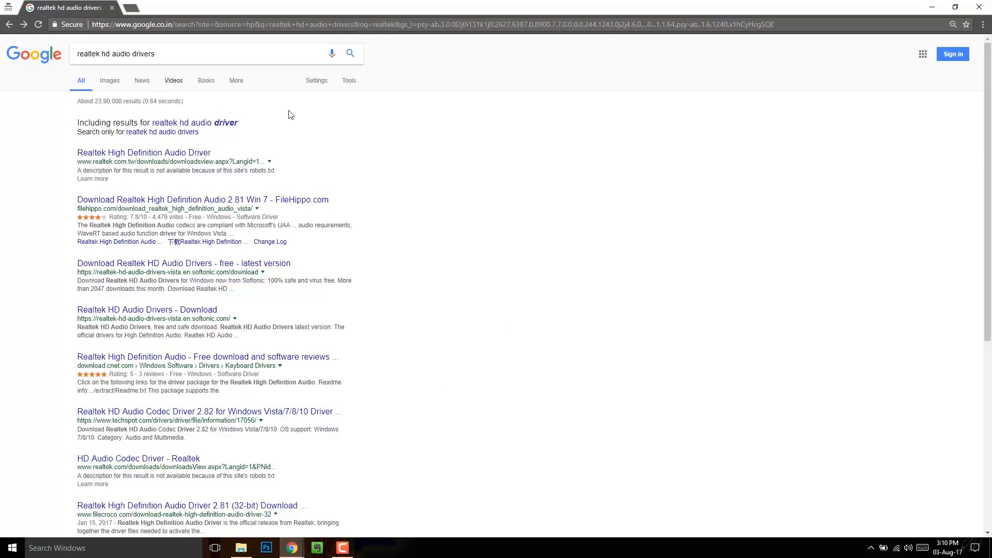
# Run a new Google search for 'download audio driver'
pyautogui.click(190, 52)
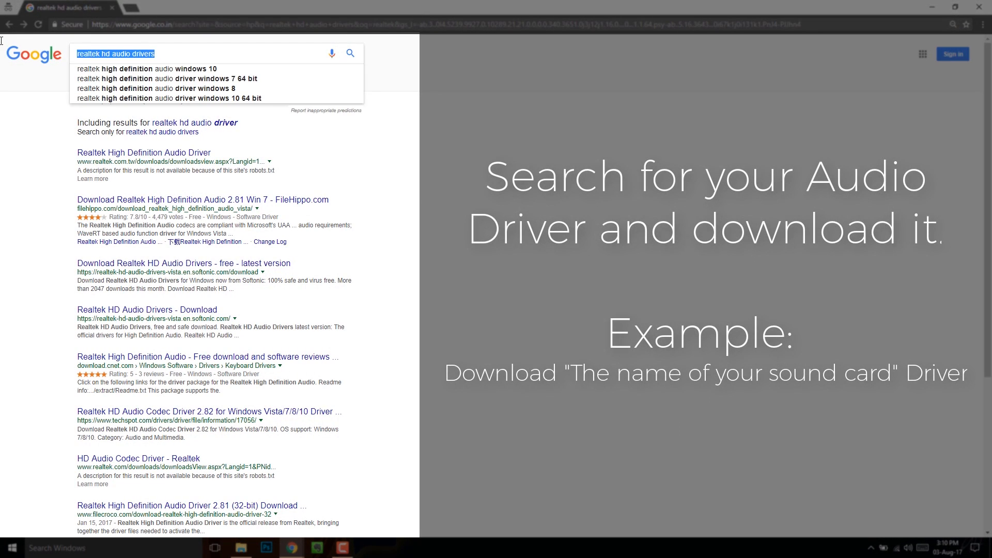
pyautogui.write('download audio d')
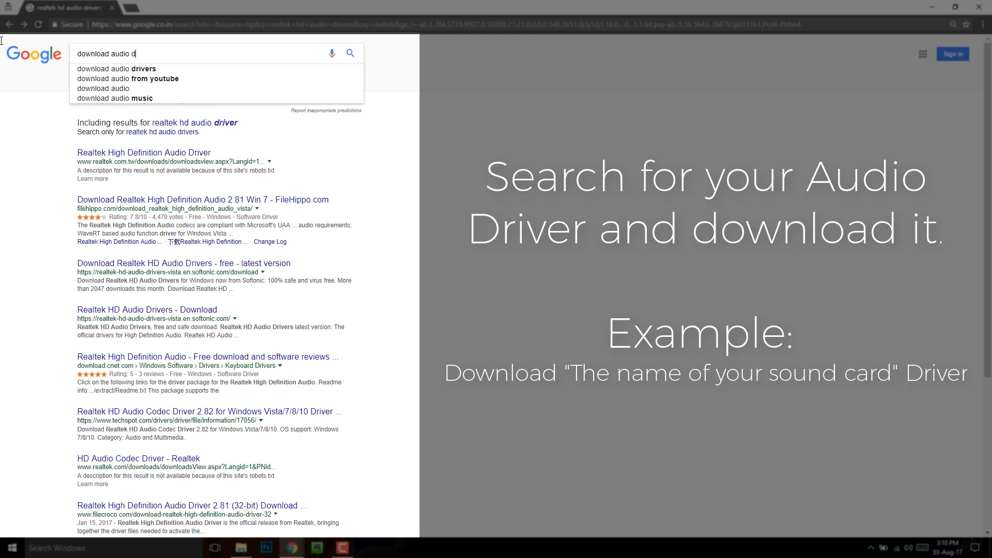
pyautogui.press('Enter')
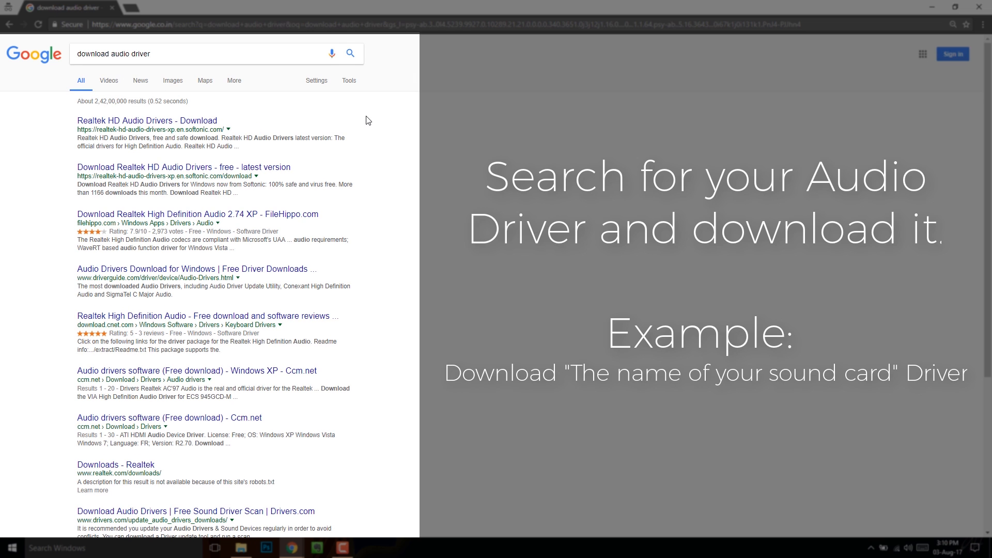
pyautogui.moveTo(180, 128)
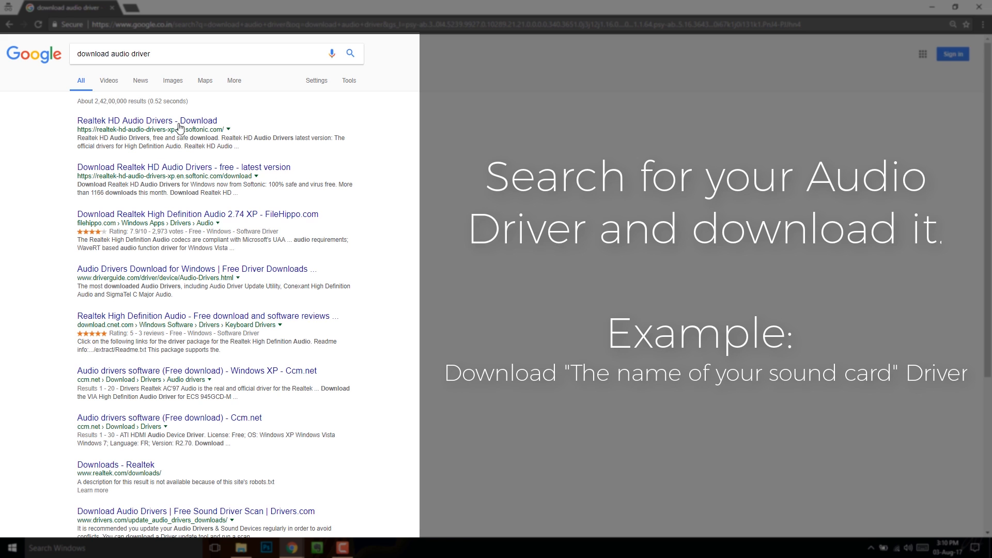